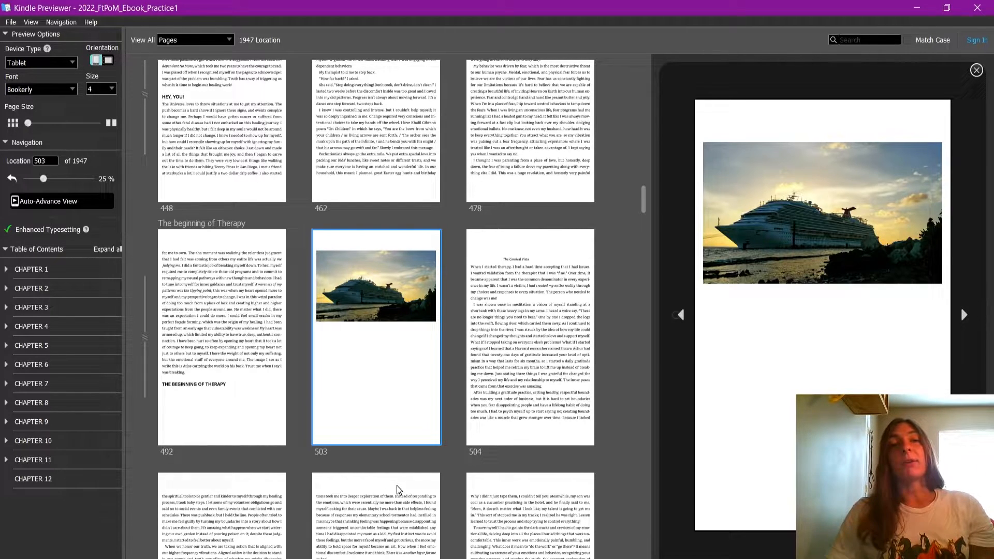
mouse_move(406, 480)
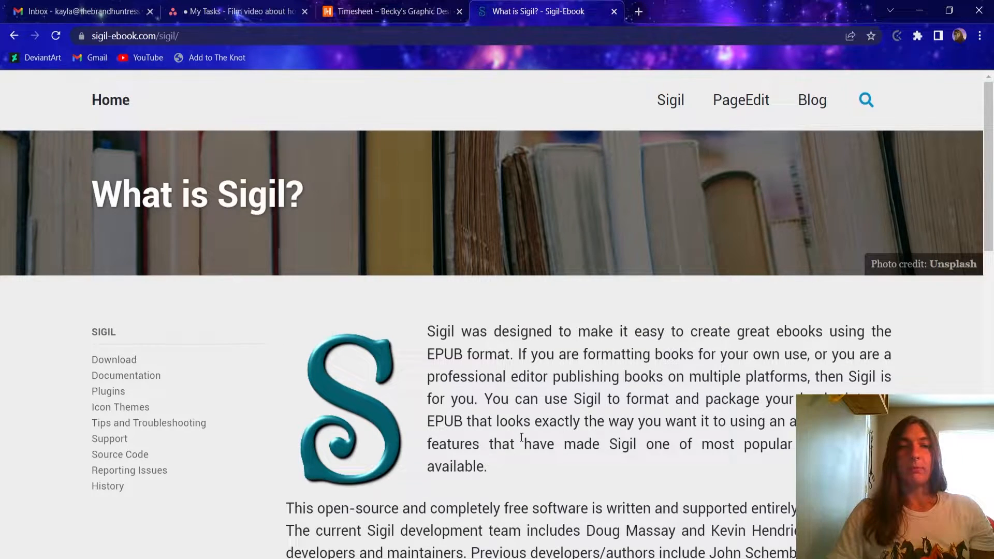
mouse_move(358, 407)
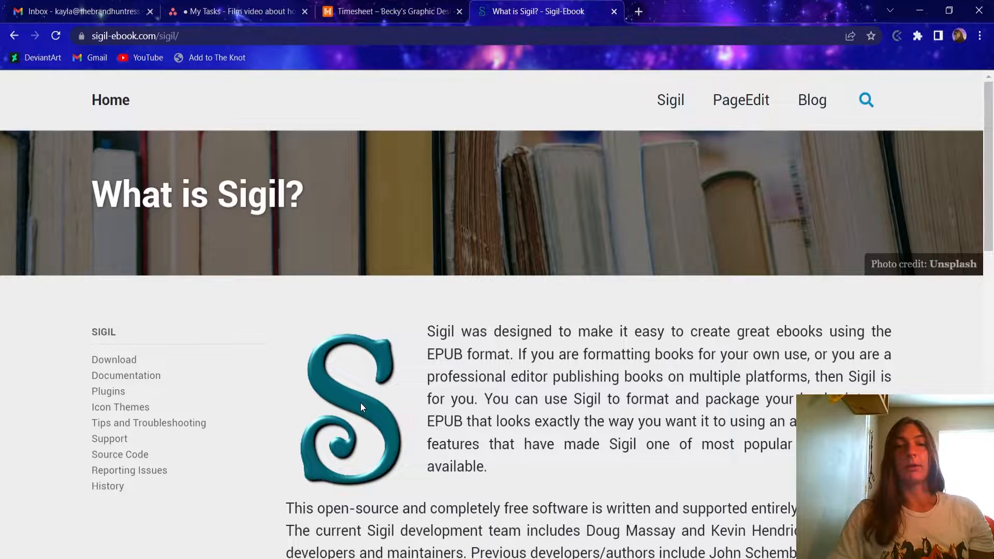
Step: Leave the Sigil website and return to Kindle Previewer's cruise ship page at location 503
scroll("down", 3)
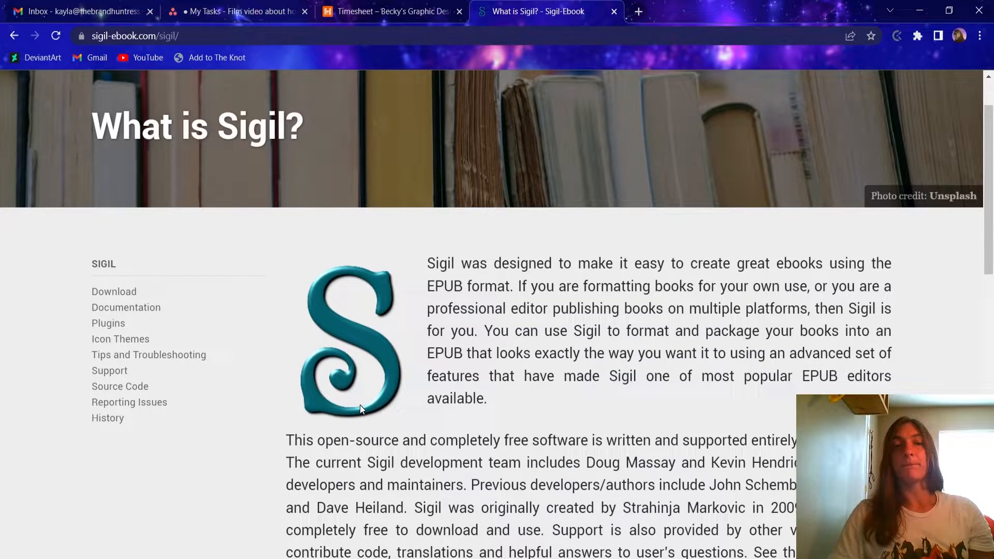
scroll("up", 3)
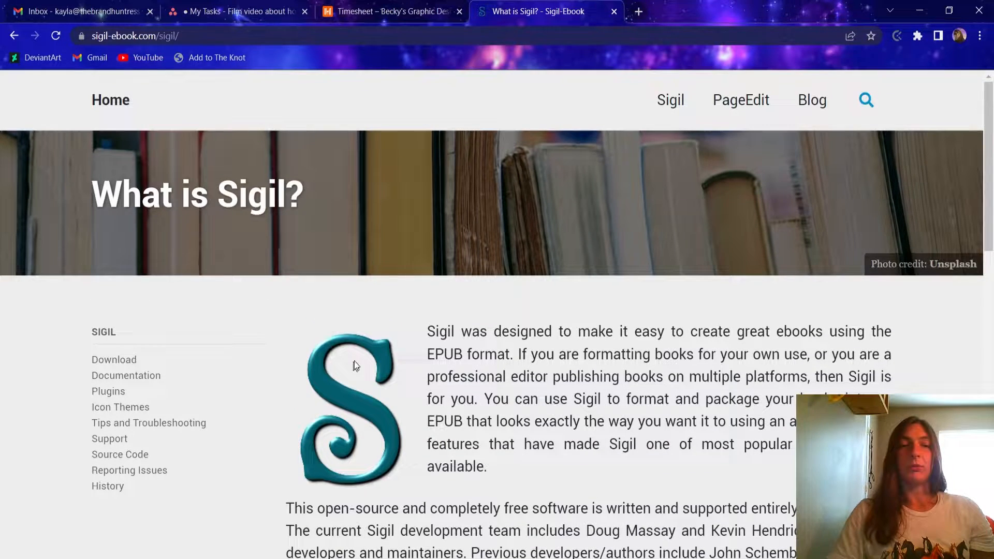
mouse_move(283, 435)
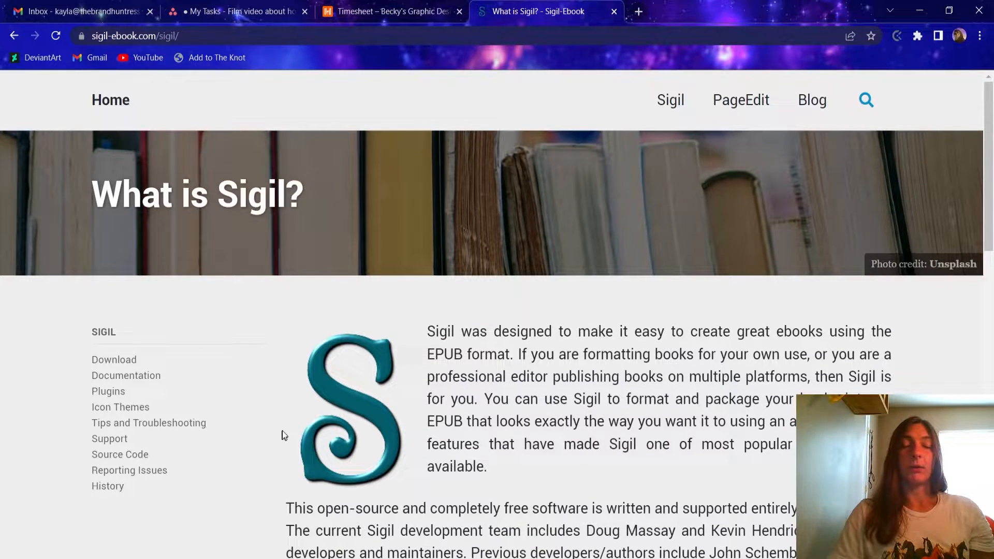
scroll("down", 3)
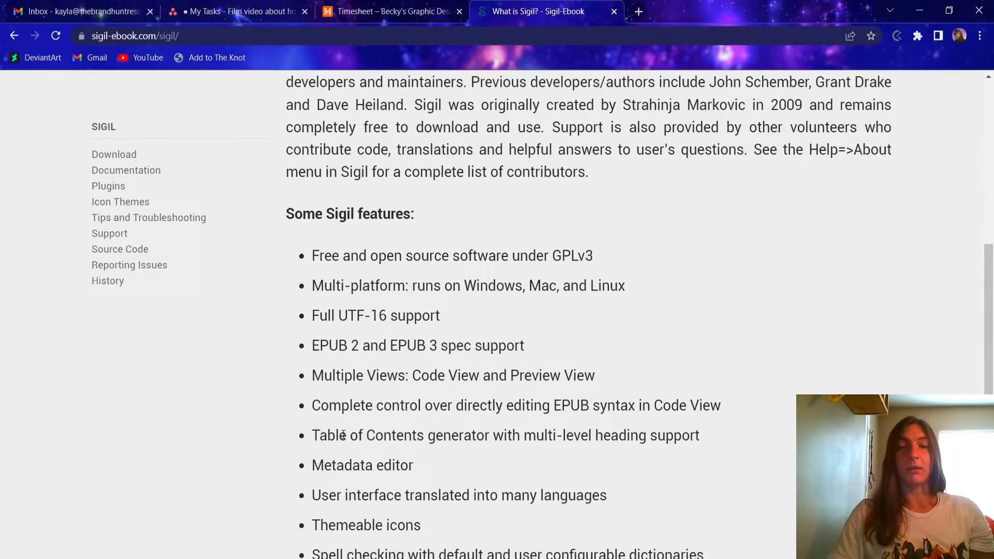
scroll("up", 3)
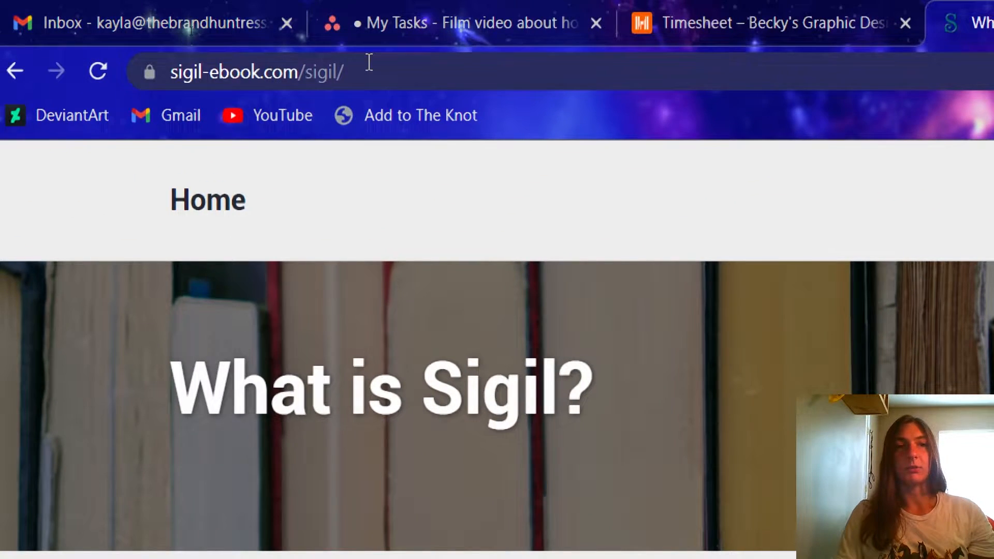
left_click(254, 71)
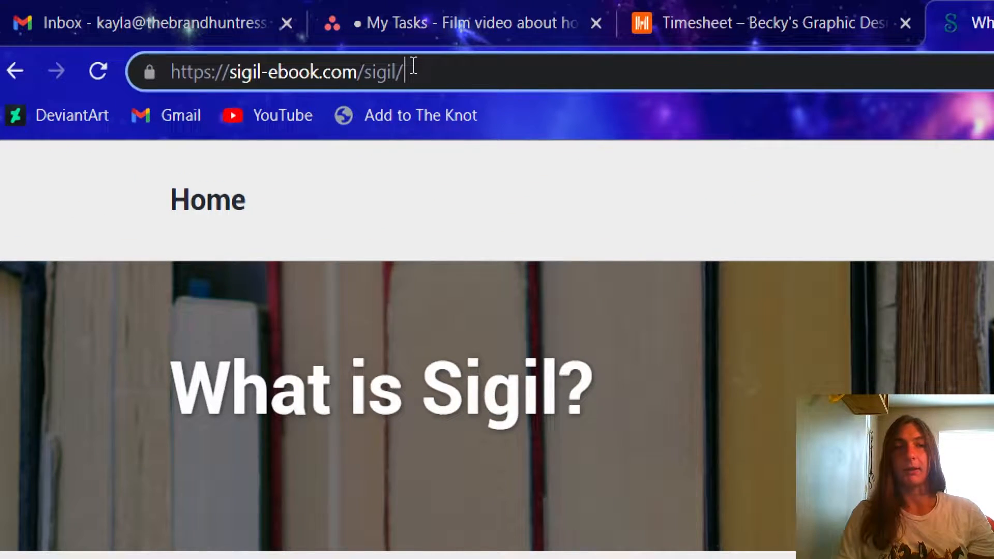
mouse_move(618, 212)
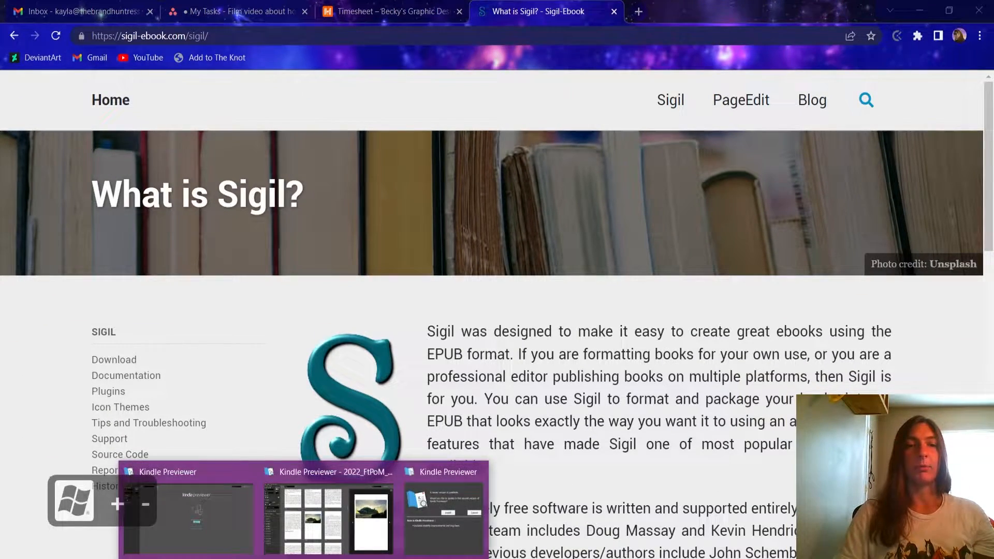
left_click(330, 519)
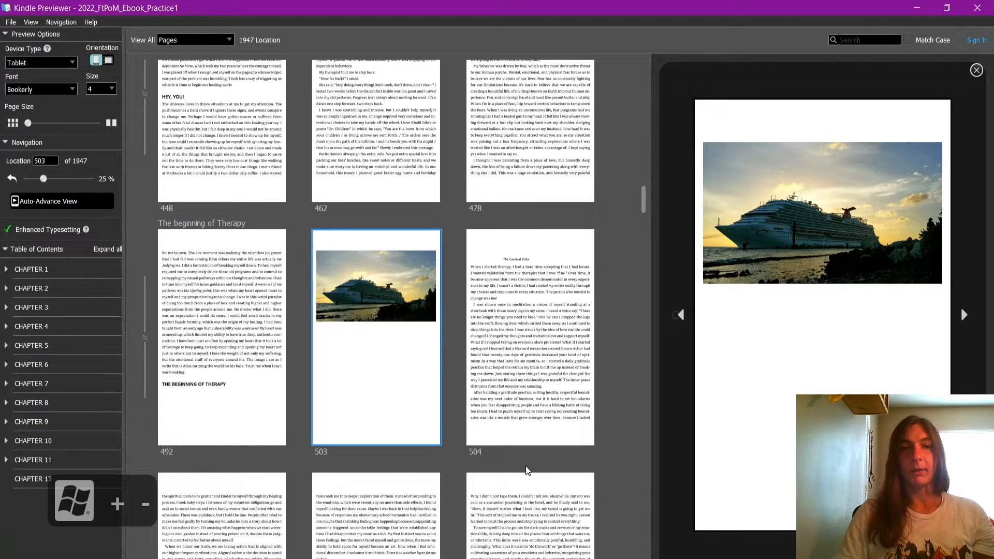
mouse_move(324, 324)
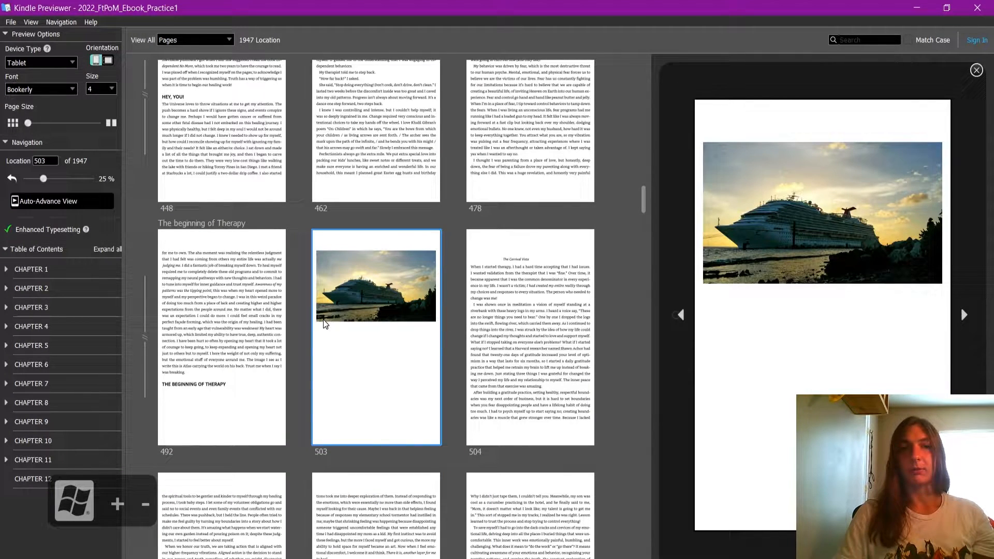
scroll("down", 3)
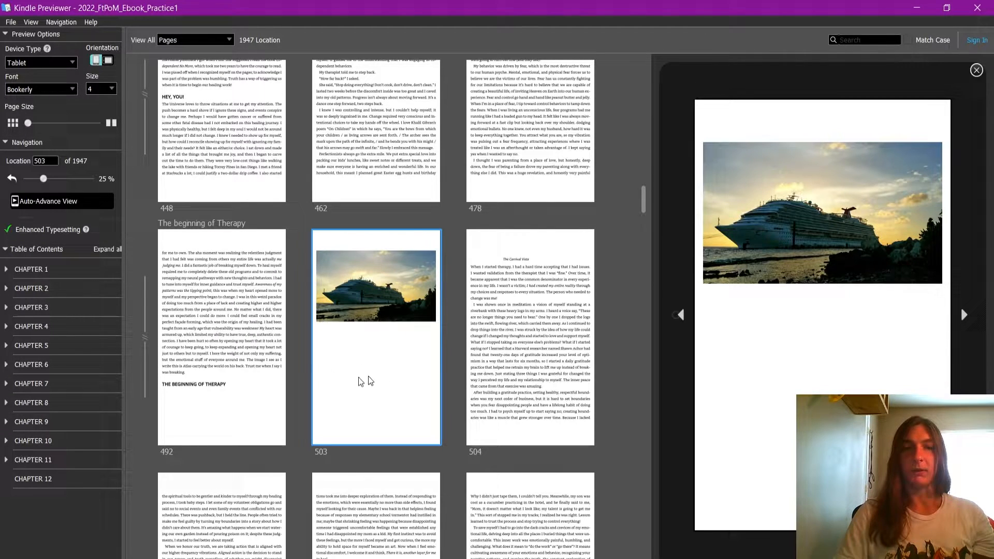
mouse_move(311, 310)
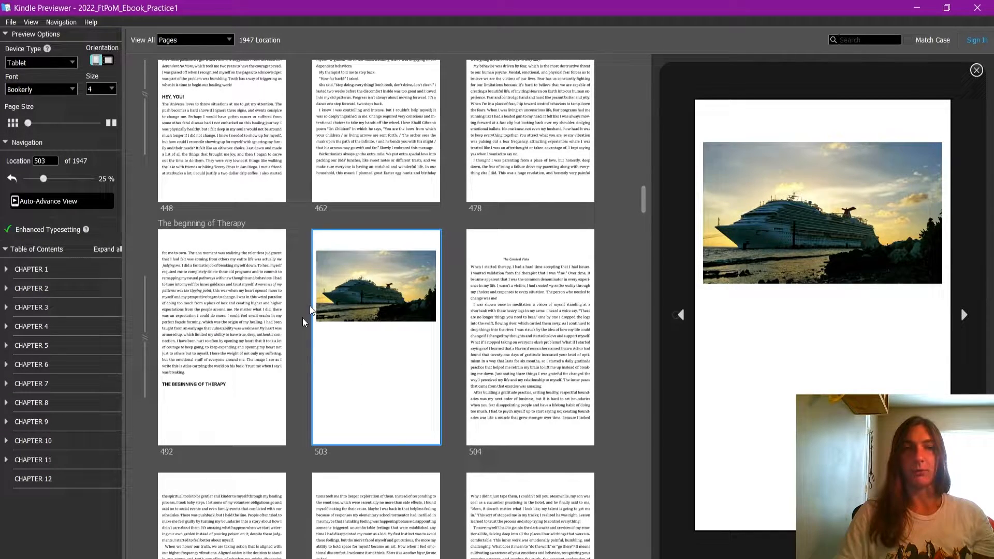
mouse_move(323, 340)
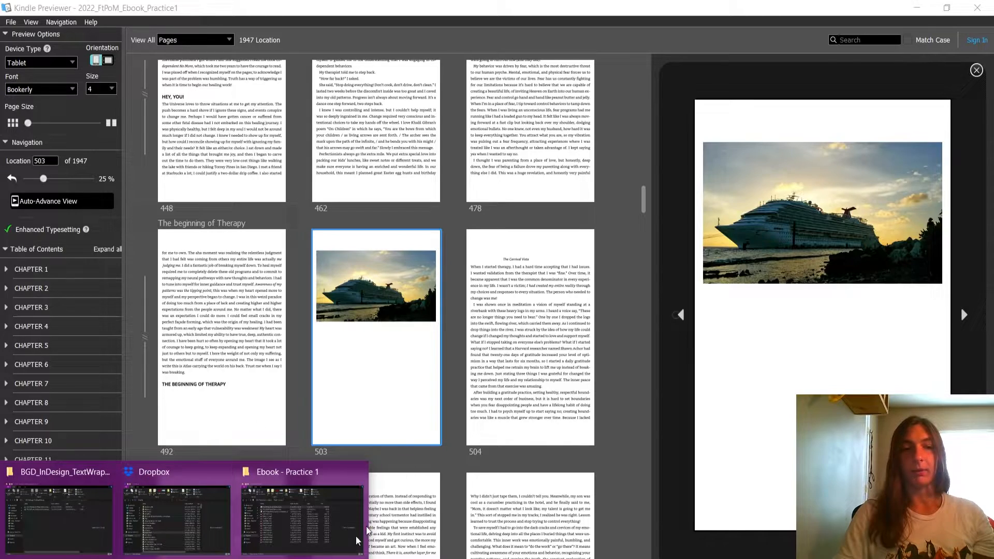
Step: Open 2022_FtPoM_Ebook_Practice1.epub from the Ebook - Practice 1 folder in Sigil
left_click(287, 472)
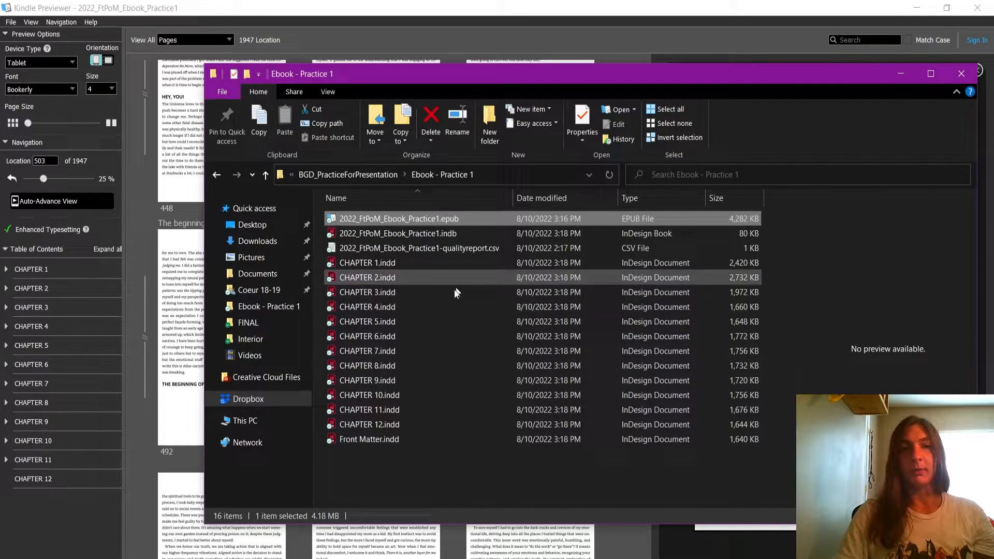
mouse_move(431, 222)
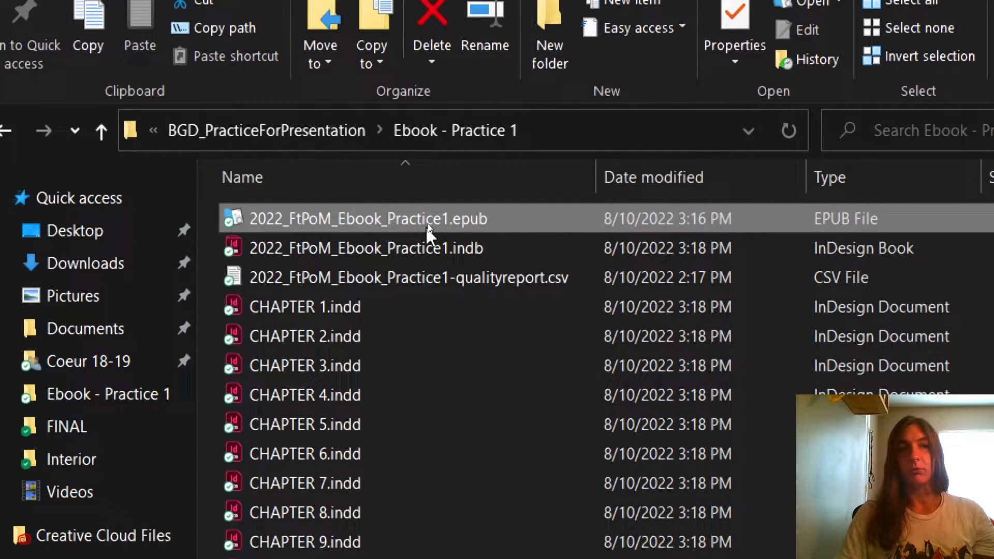
mouse_move(440, 228)
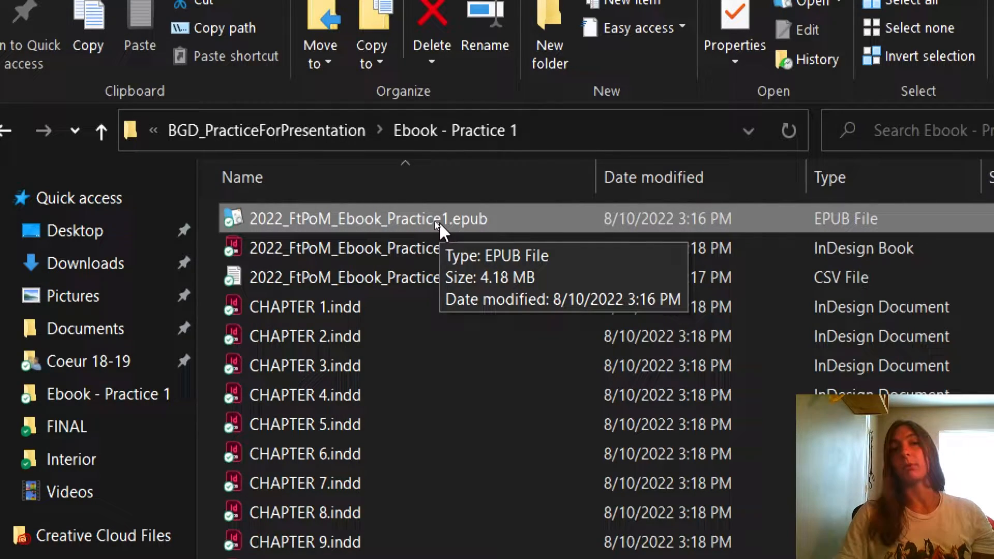
right_click(366, 218)
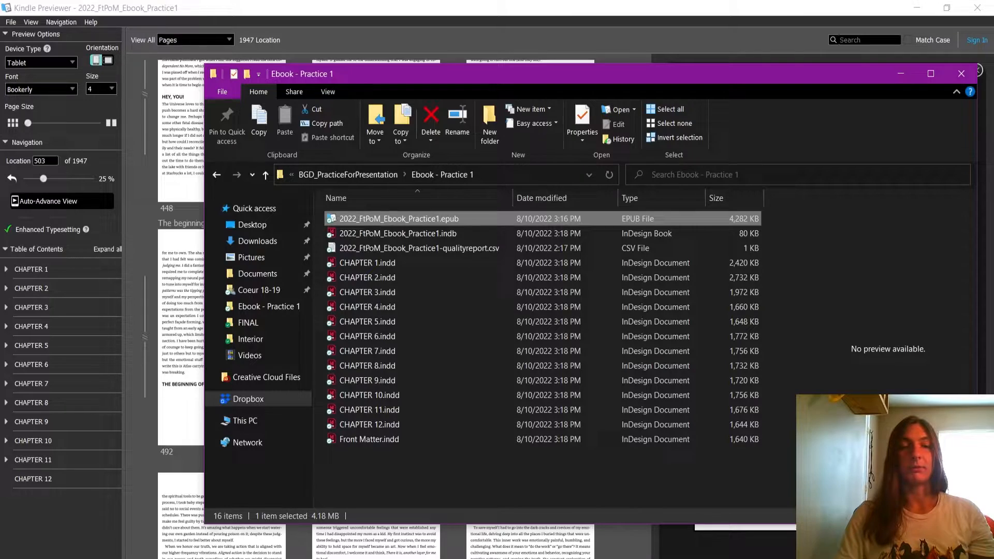
double_click(393, 218)
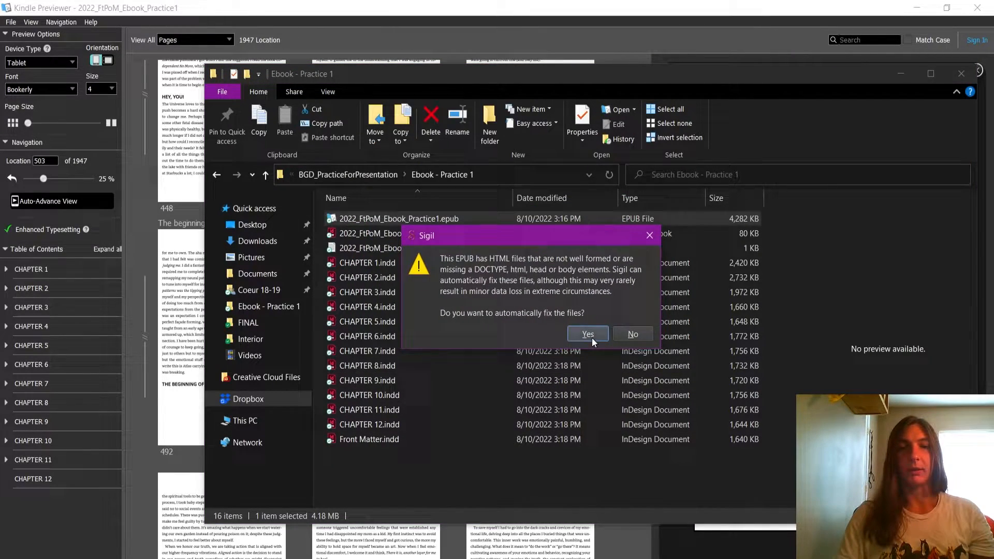
Step: Accept Sigil's automatic HTML fix so the EPUB opens with cover.xhtml shown
left_click(587, 333)
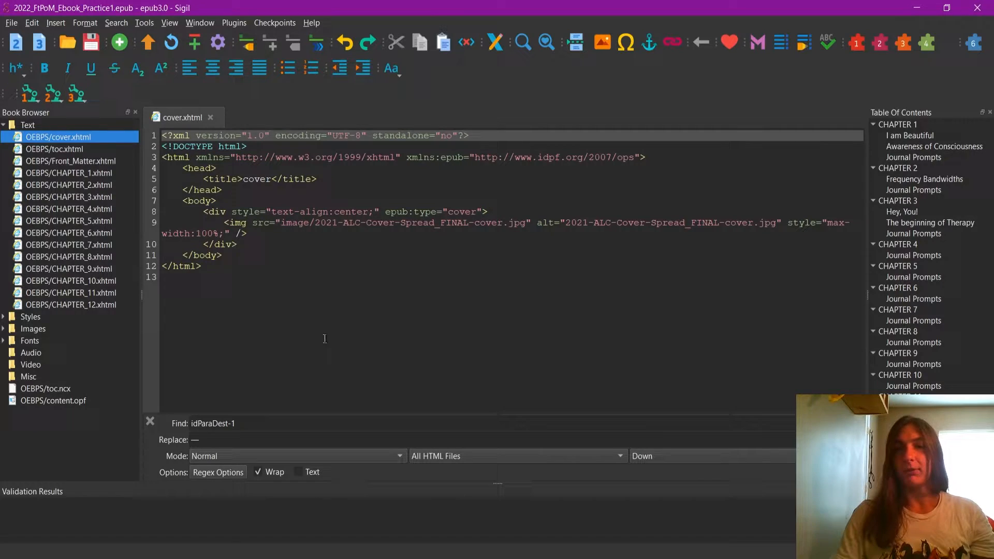
mouse_move(710, 326)
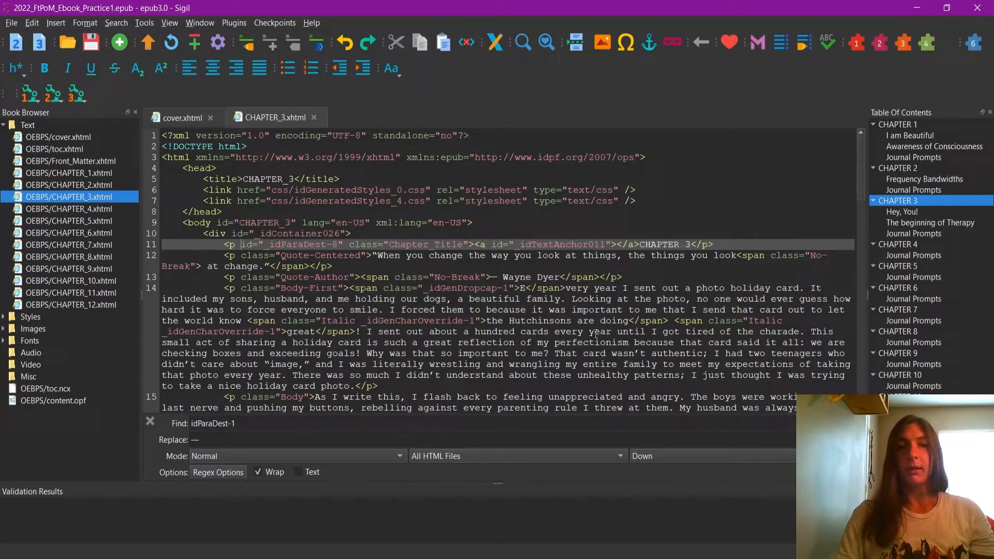
Step: In CHAPTER_3.xhtml, select and delete the wrapper divs and caption around Cruise-Ship.jpg
scroll("down", 3)
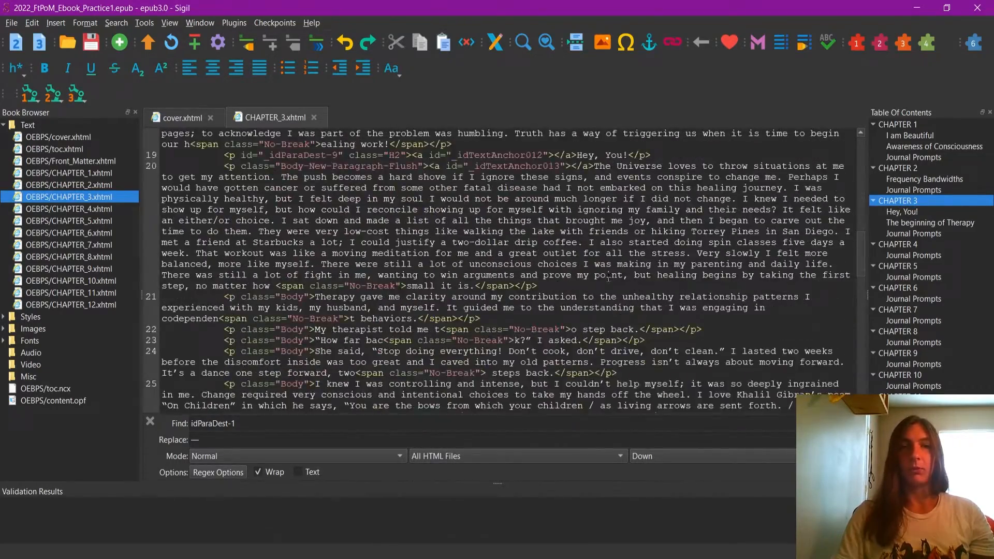
scroll("down", 3)
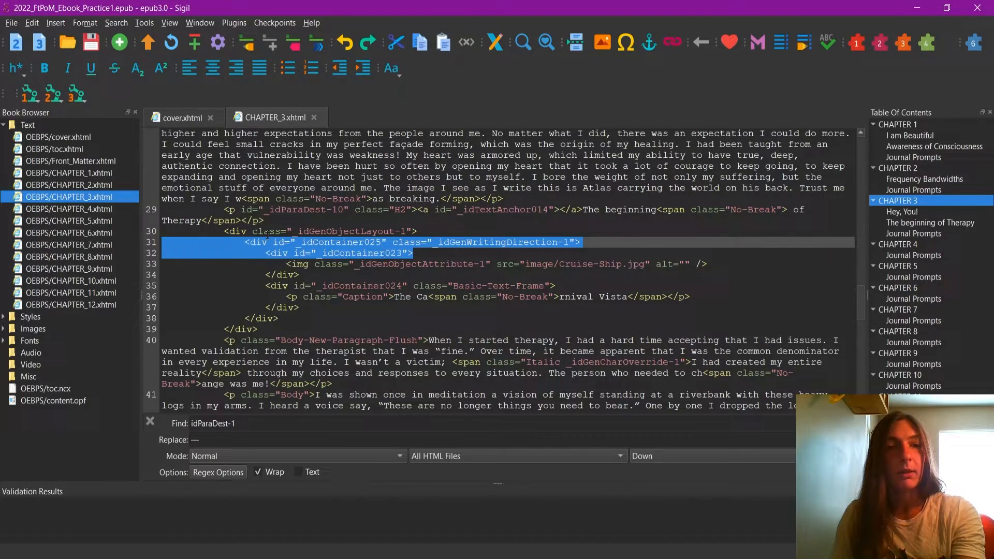
left_click(348, 253)
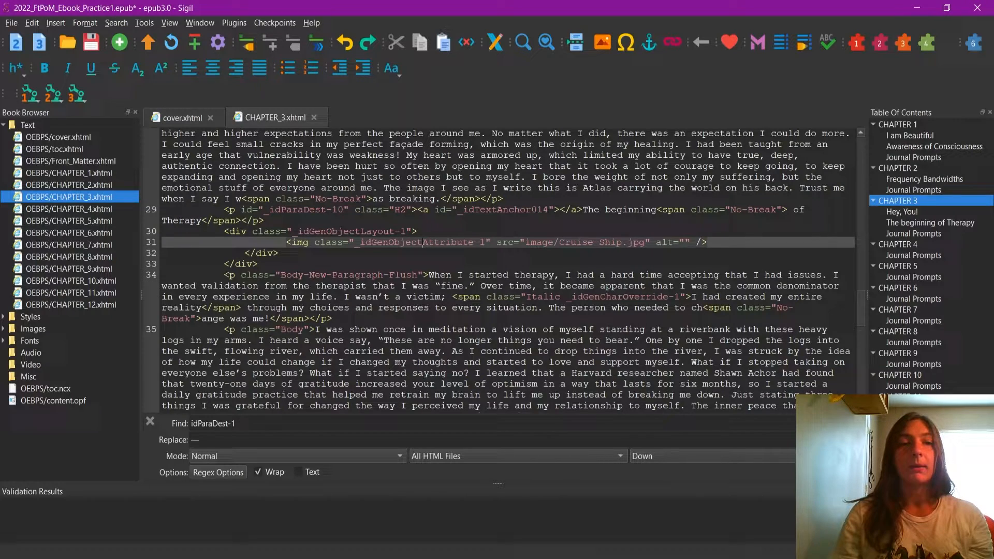
Step: Jump from the image's class name to img._idGenObjectAttribute-1 in idGeneratedStyles_4.css
right_click(423, 250)
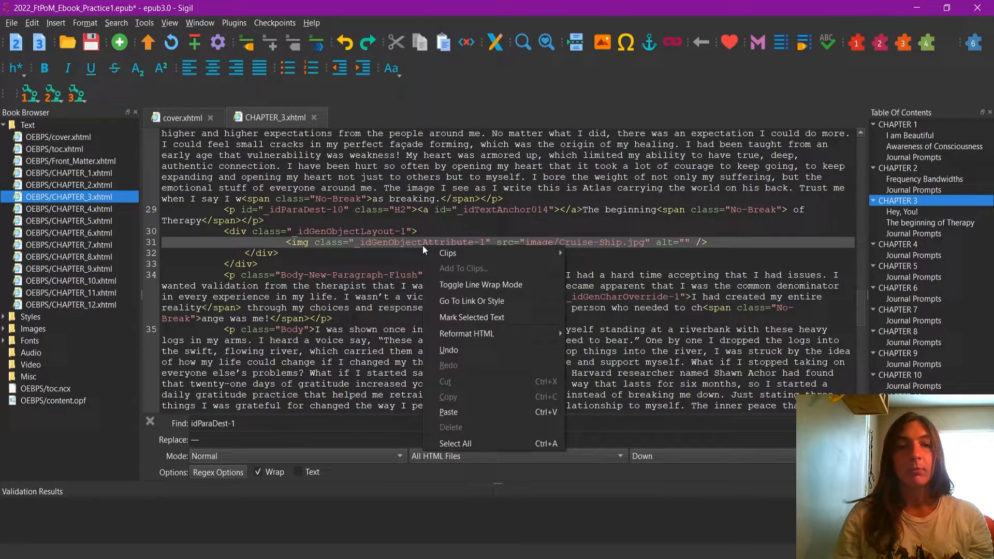
mouse_move(472, 300)
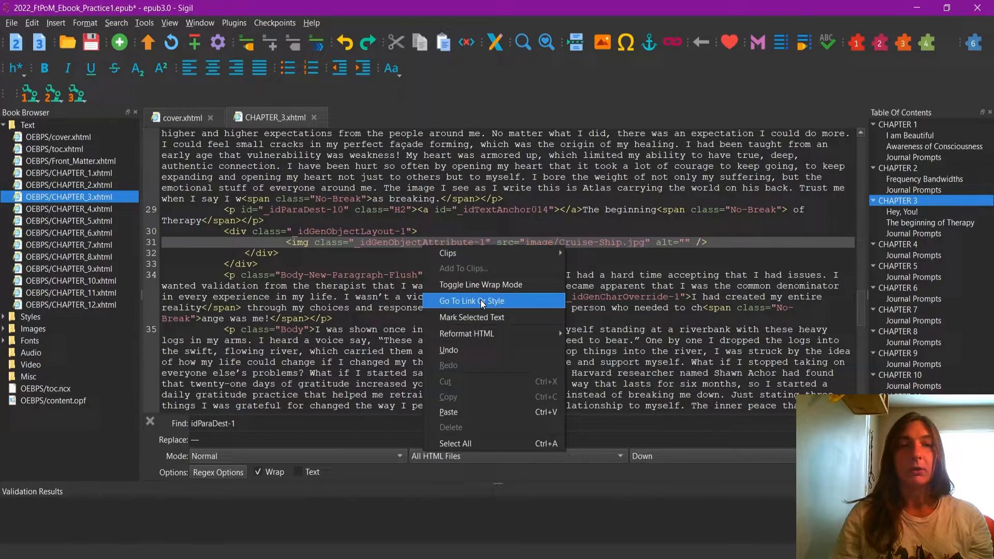
left_click(472, 300)
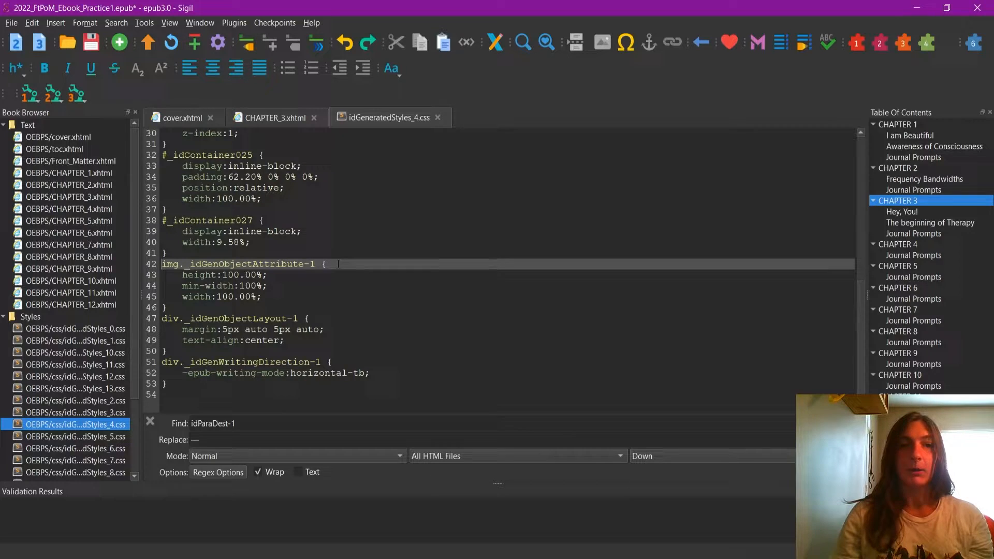
Step: Add display:inline-block; beneath float:right in the image rule
key("Return")
type("float:r")
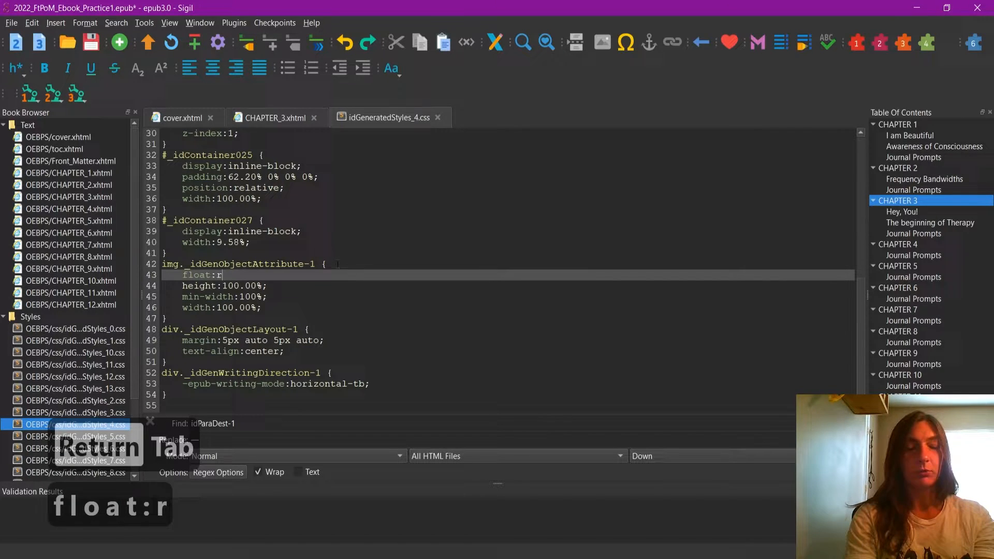
type("ight;")
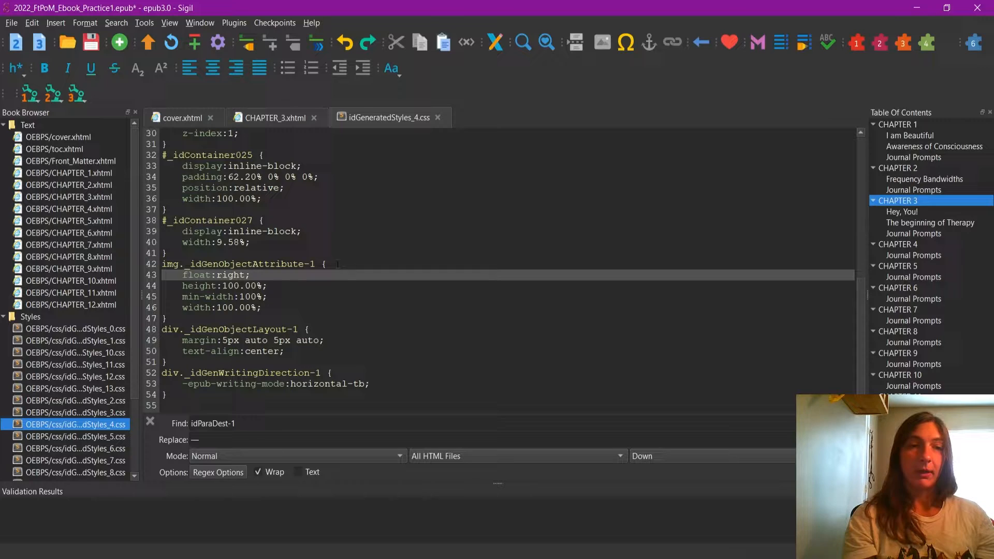
key("Return")
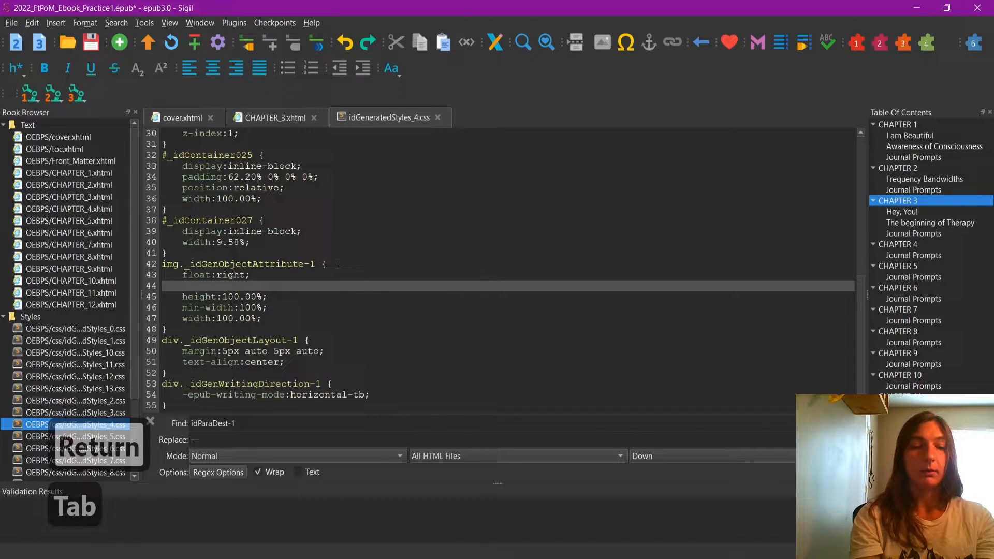
type("display:")
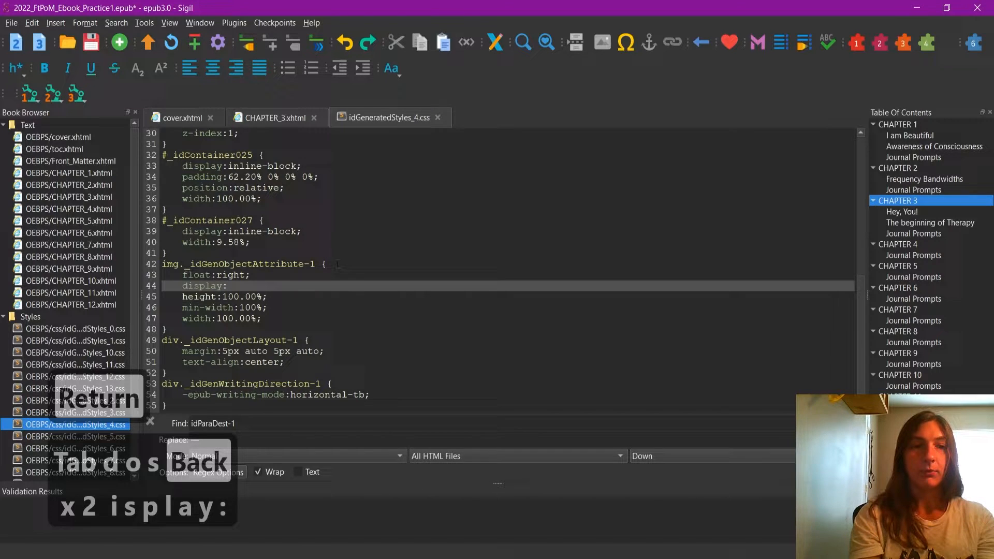
type("inline-")
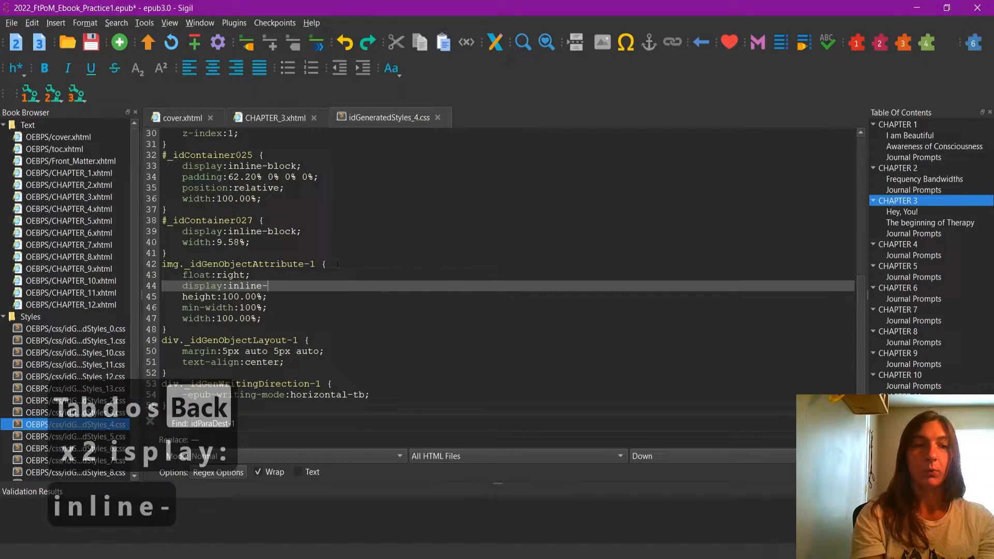
type("block")
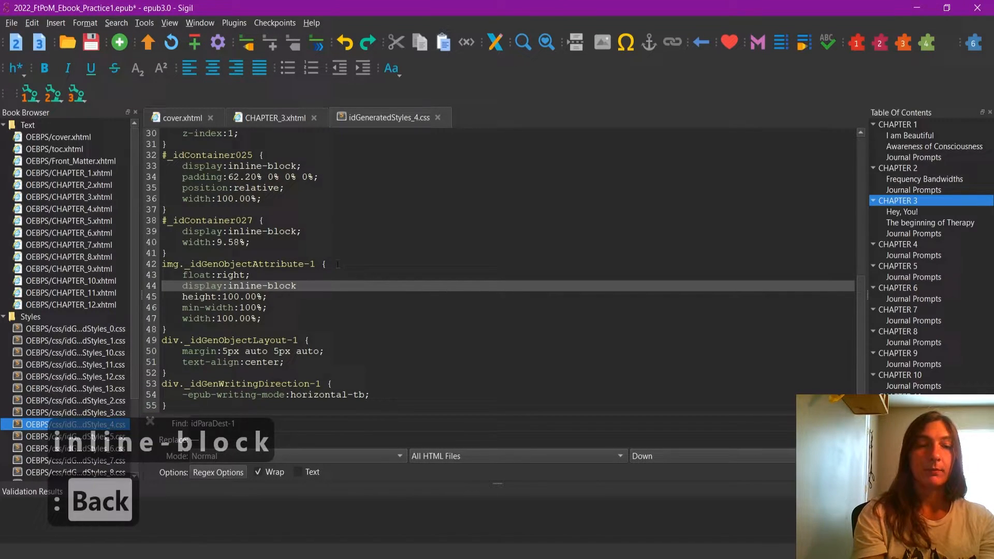
type(";")
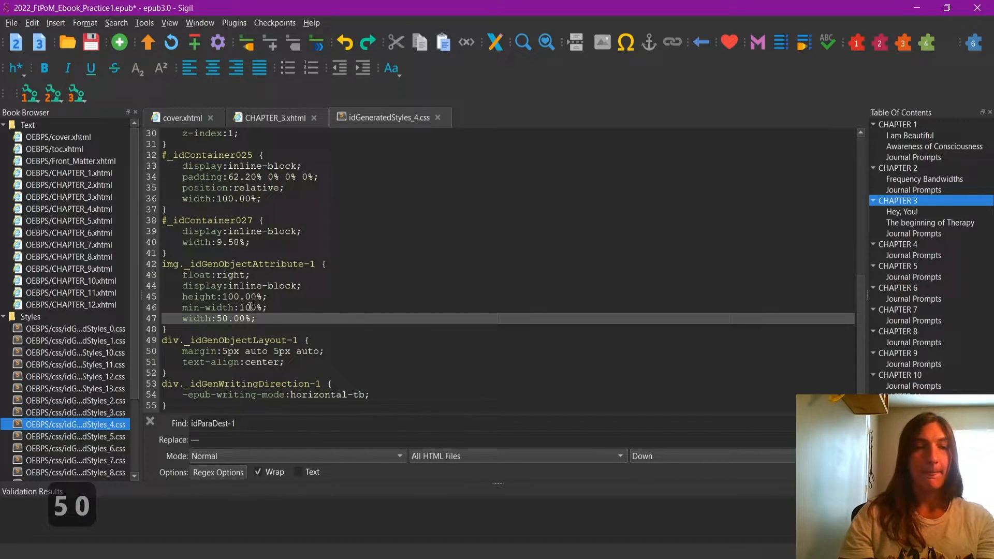
Step: Change the image rule's height to auto and min-width to 30%
double_click(240, 297)
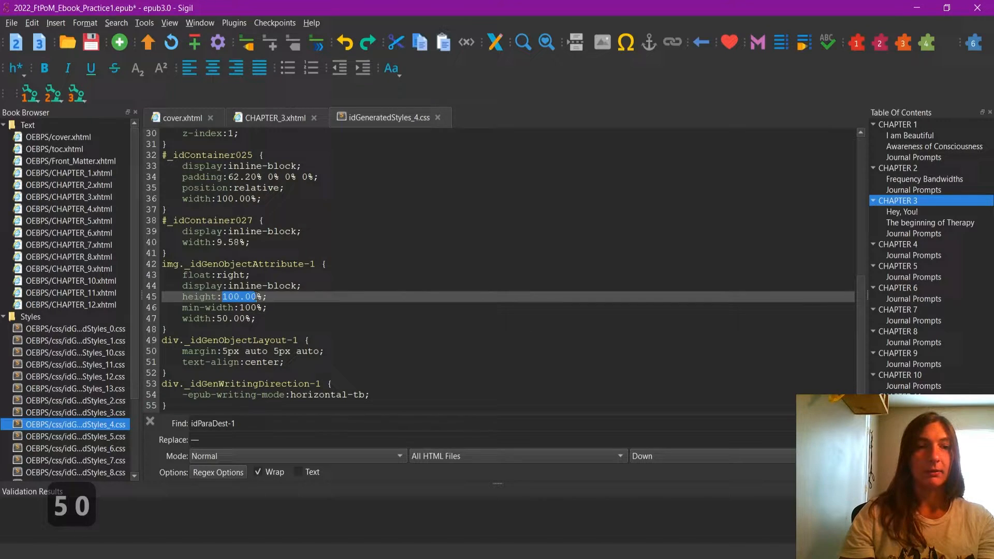
type("a")
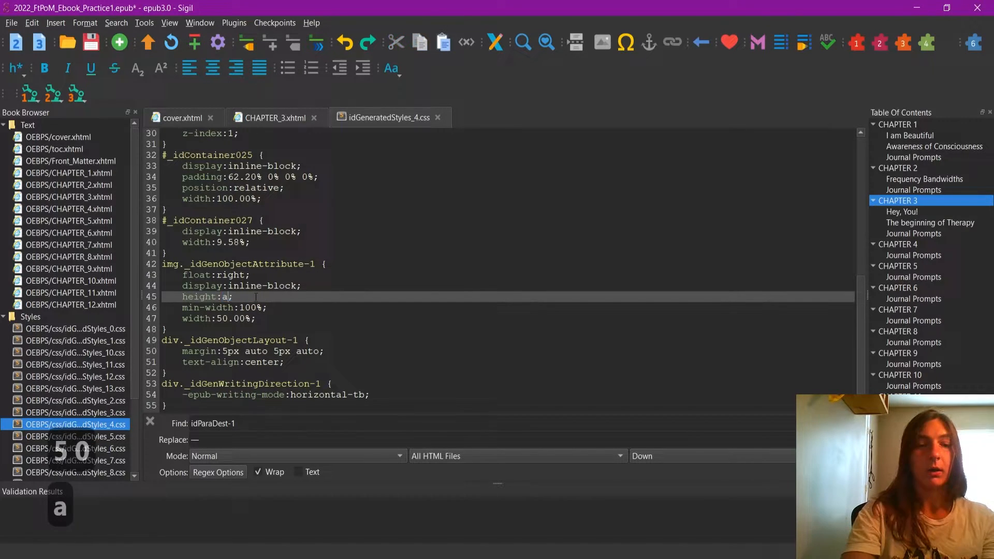
type("uto")
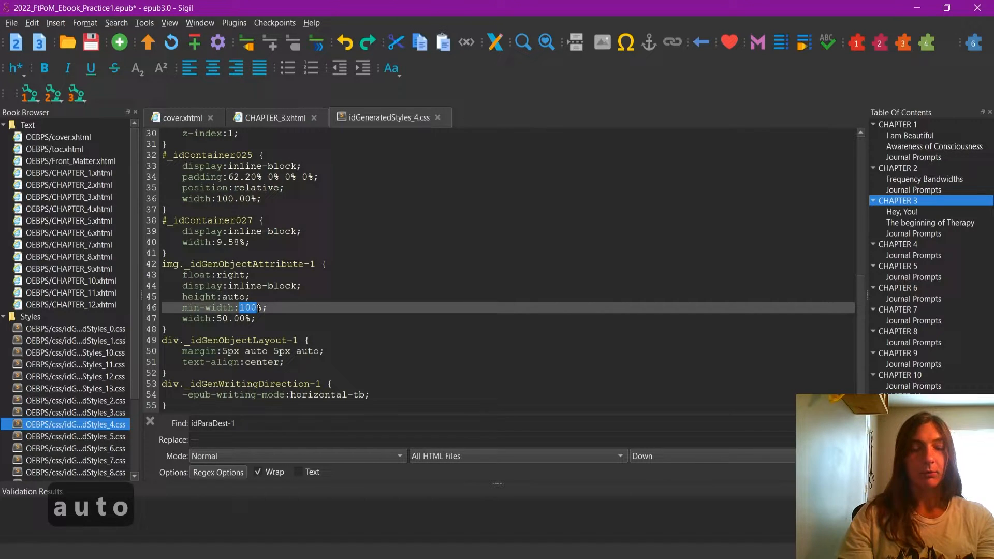
type("30")
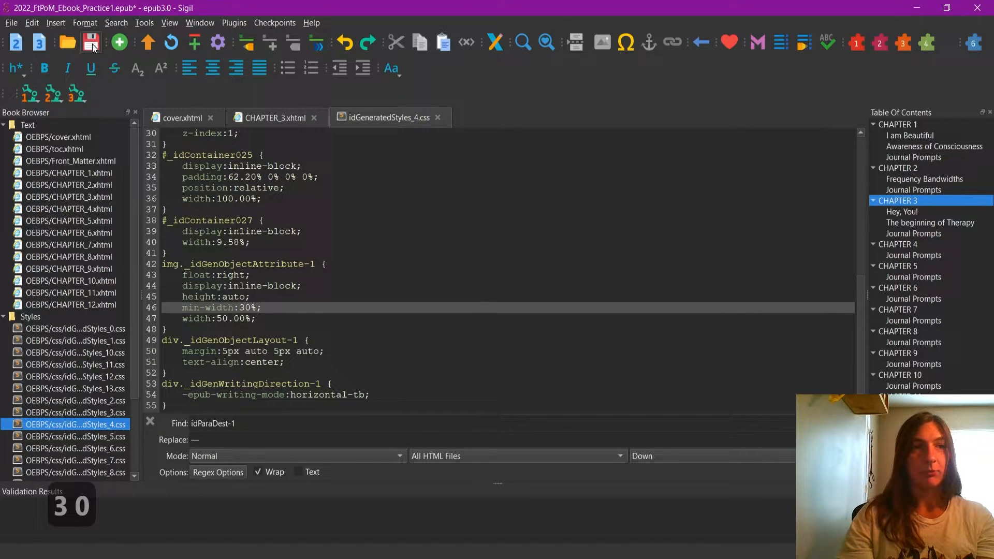
Step: Save the EPUB, letting Sigil mend the malformed files first
left_click(91, 42)
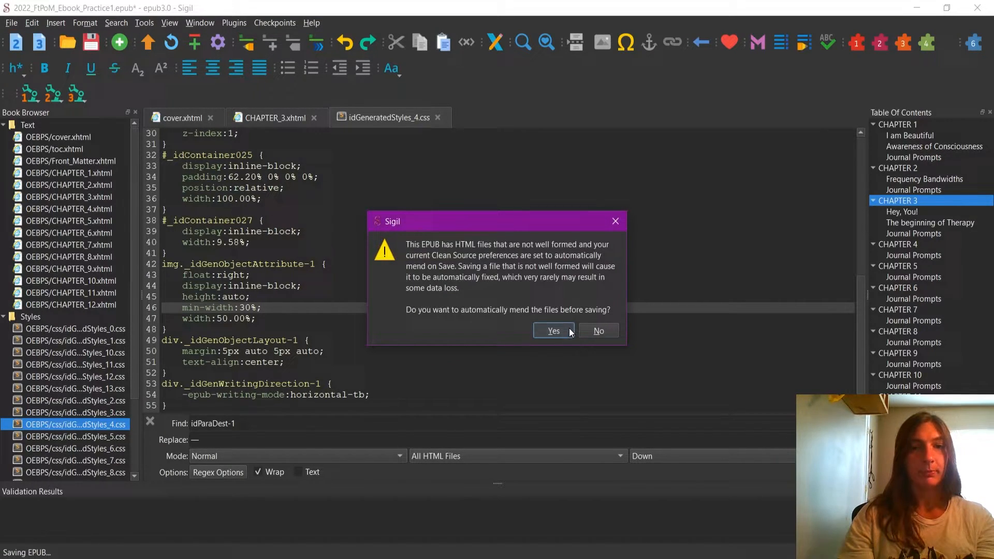
left_click(552, 330)
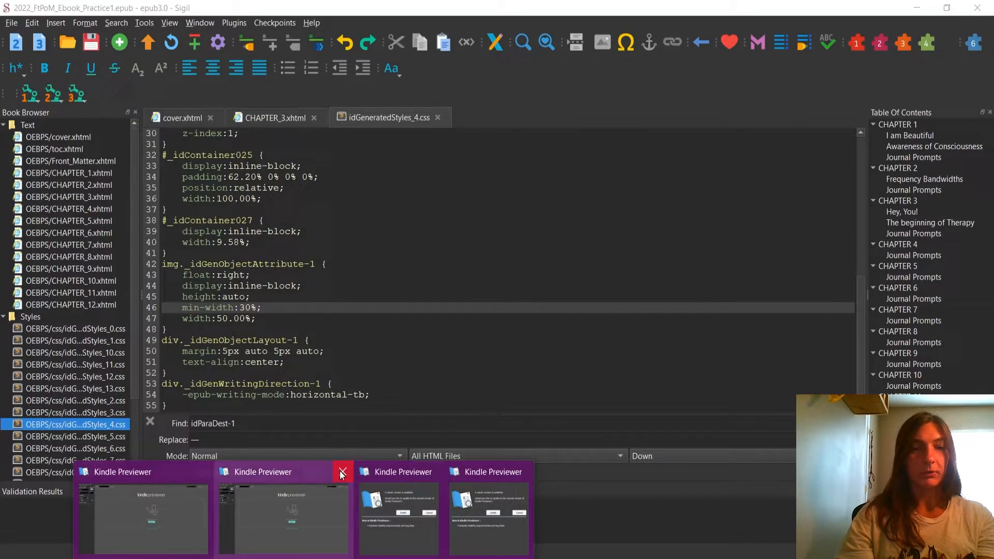
Step: Decline the Kindle Previewer update and open the saved practice EPUB for preview
left_click(341, 471)
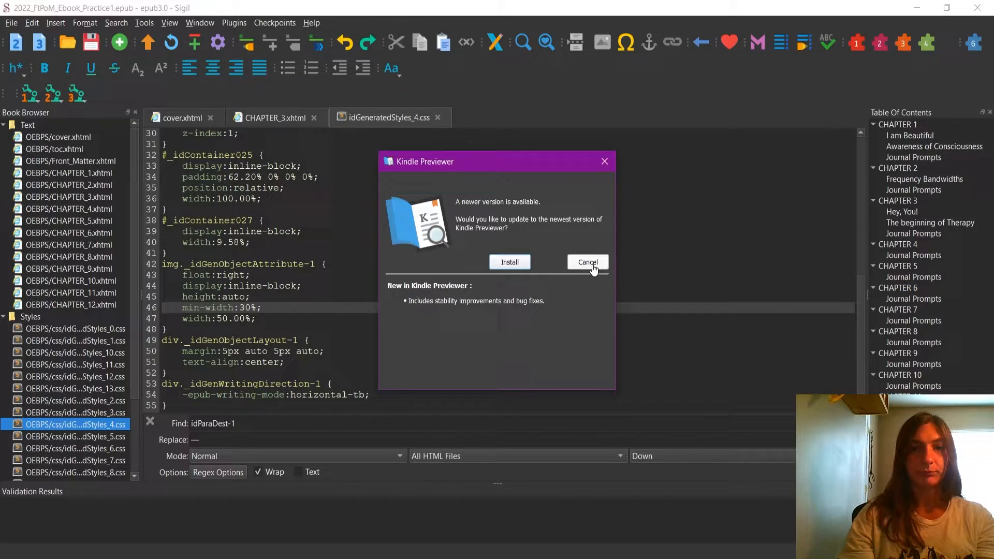
left_click(587, 262)
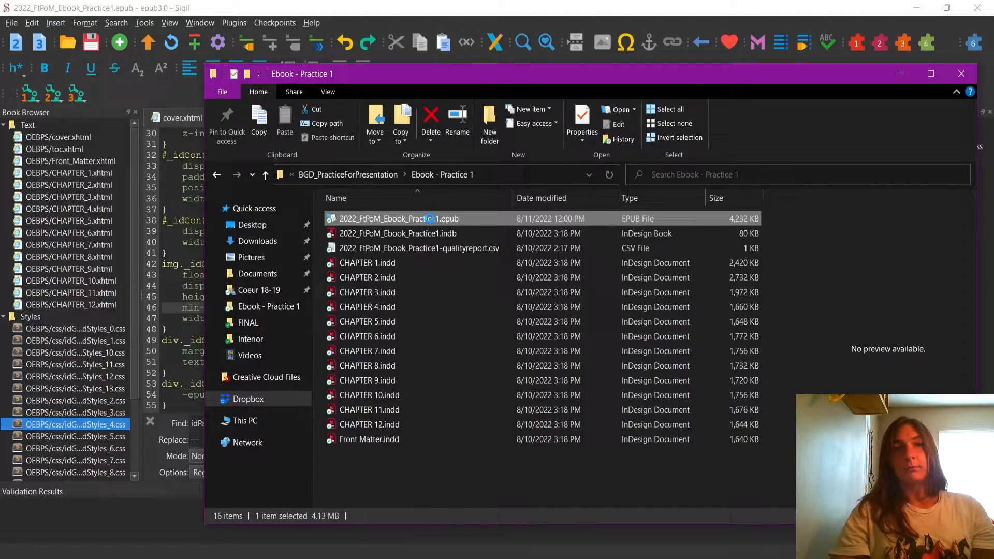
double_click(400, 219)
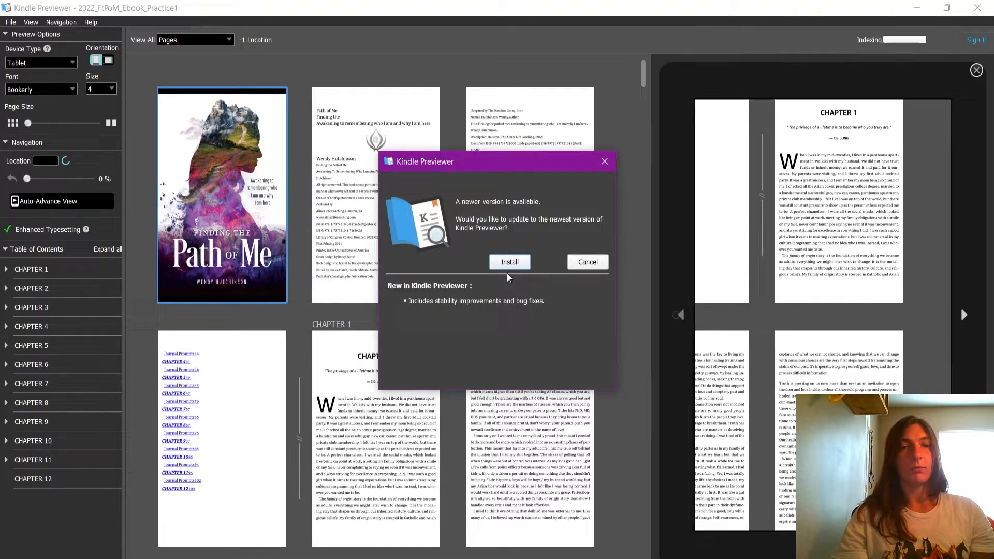
Step: Dismiss the update offer and jump to CHAPTER 3 in the table of contents
left_click(586, 262)
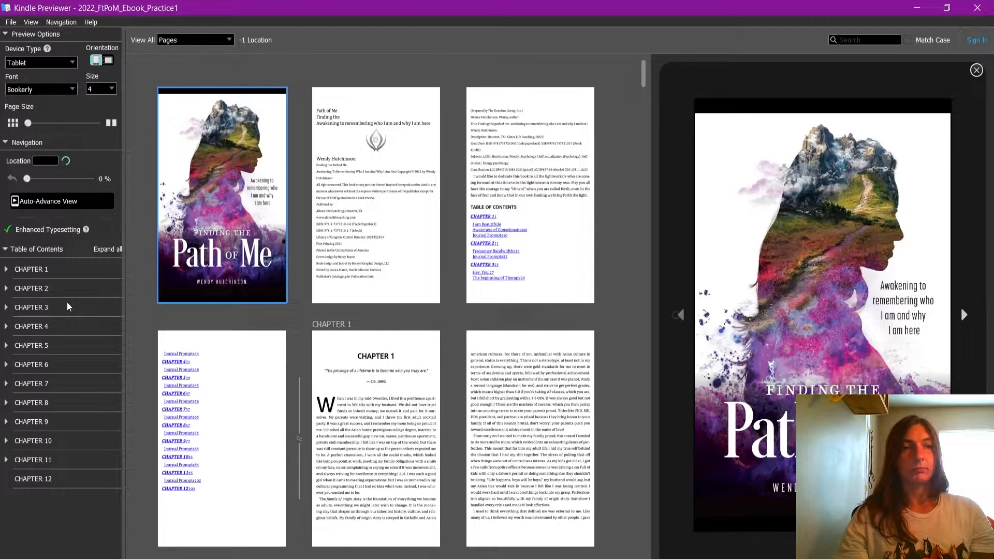
left_click(31, 307)
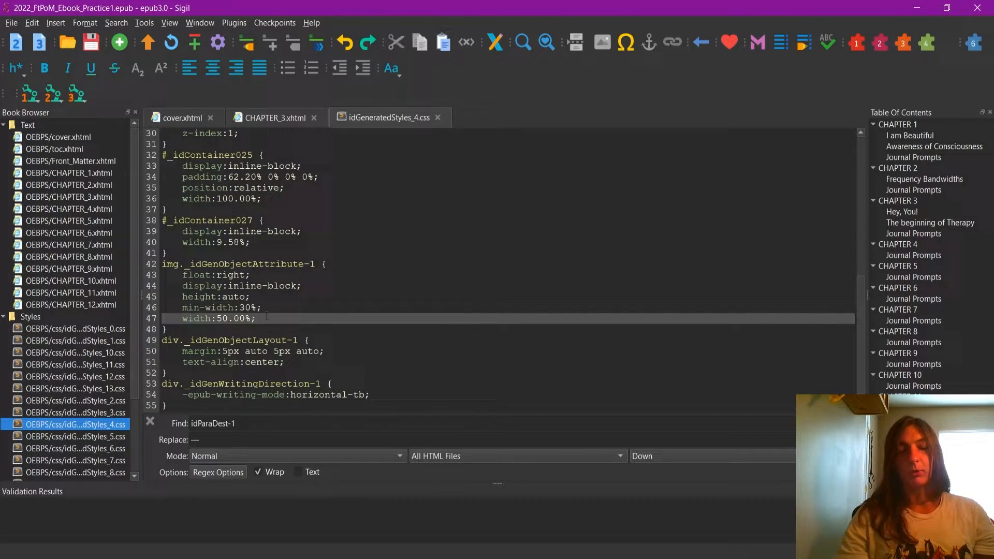
Step: Add padding:10px to the image rule and begin the next declaration line
key("Return")
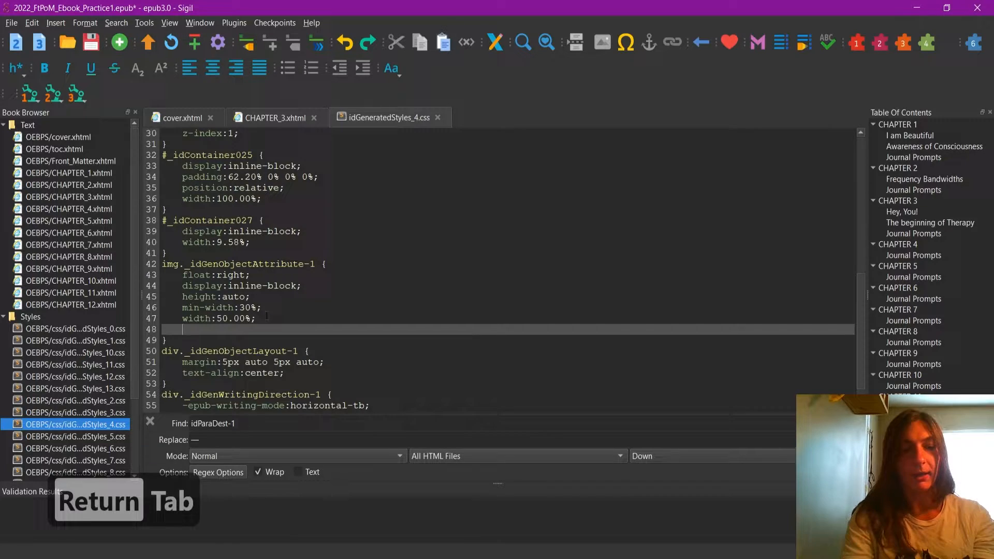
type("padding:")
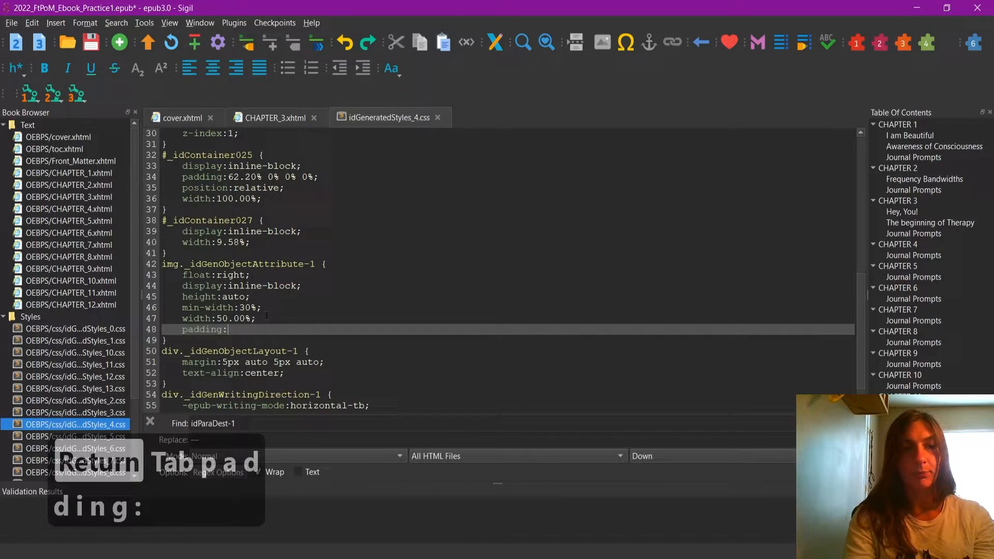
type("10")
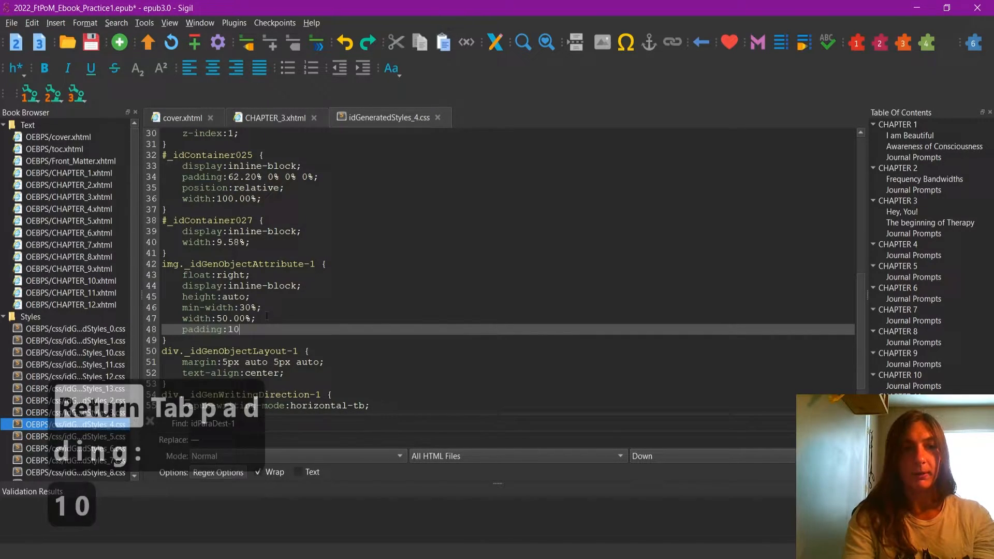
type("px")
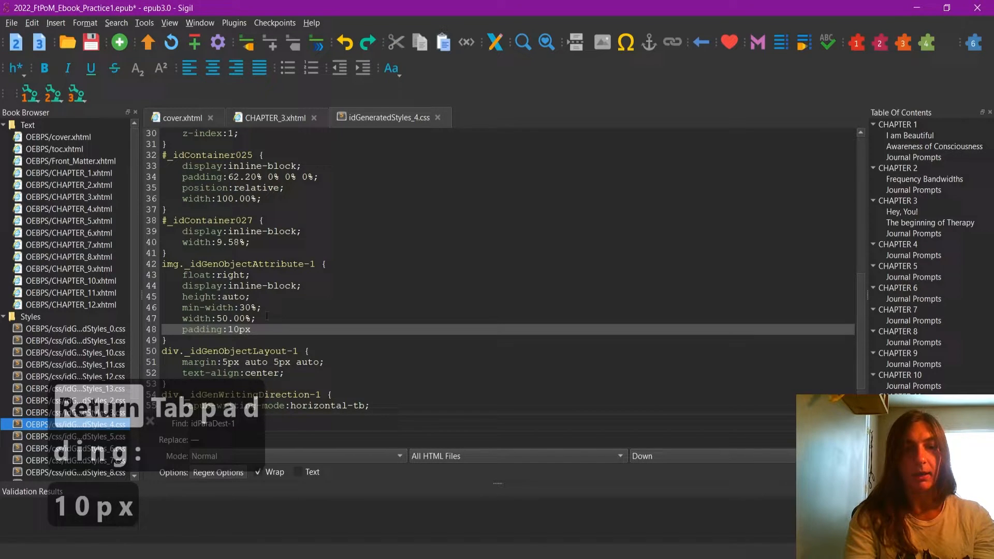
key("Return")
type("margin:10px;")
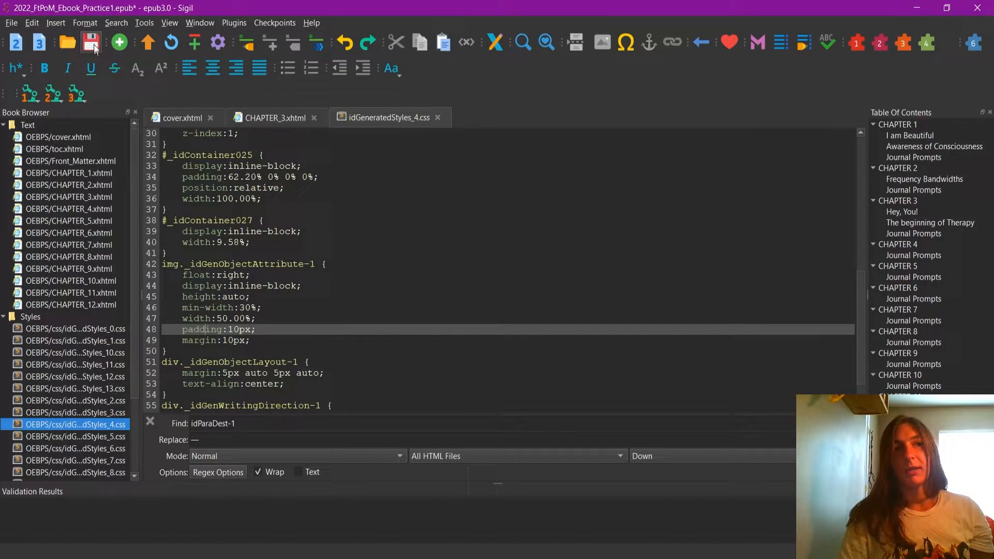
Step: Save the EPUB, then view Chapter 3's cruise ship page in Kindle Previewer
left_click(91, 43)
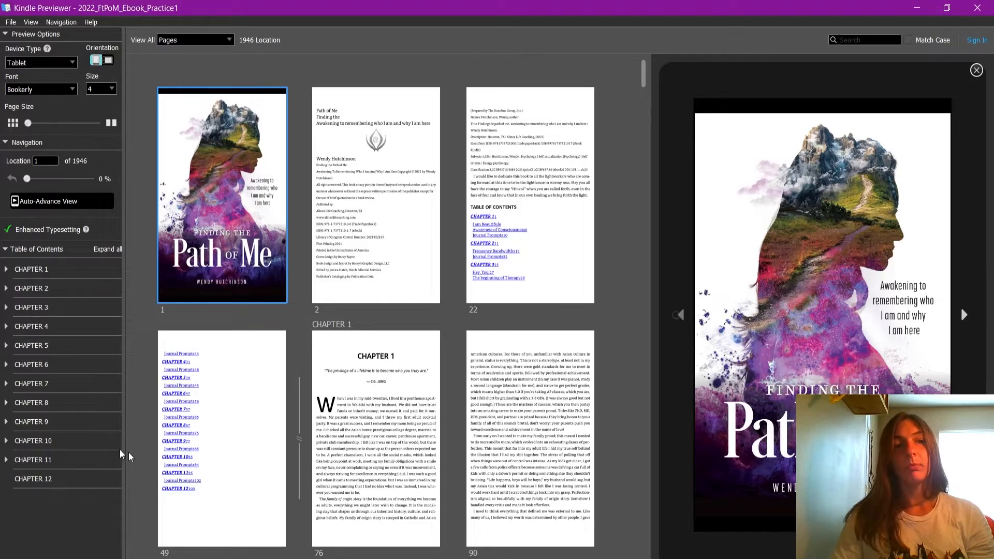
left_click(31, 307)
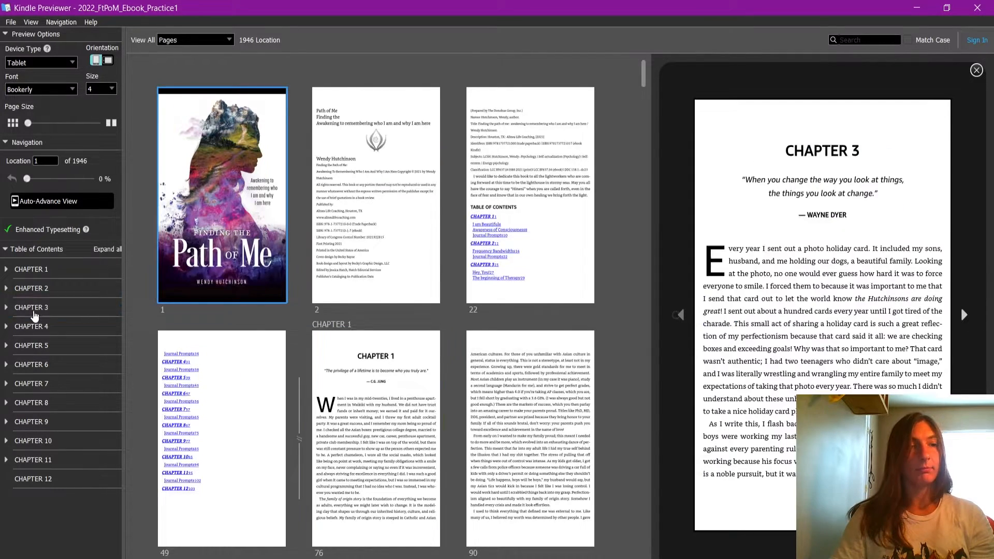
left_click(31, 308)
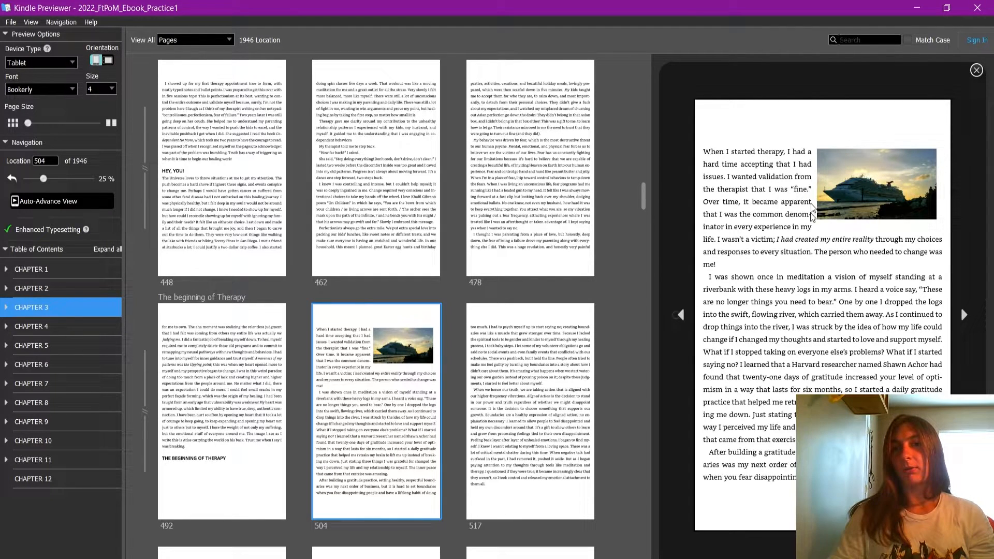
mouse_move(956, 243)
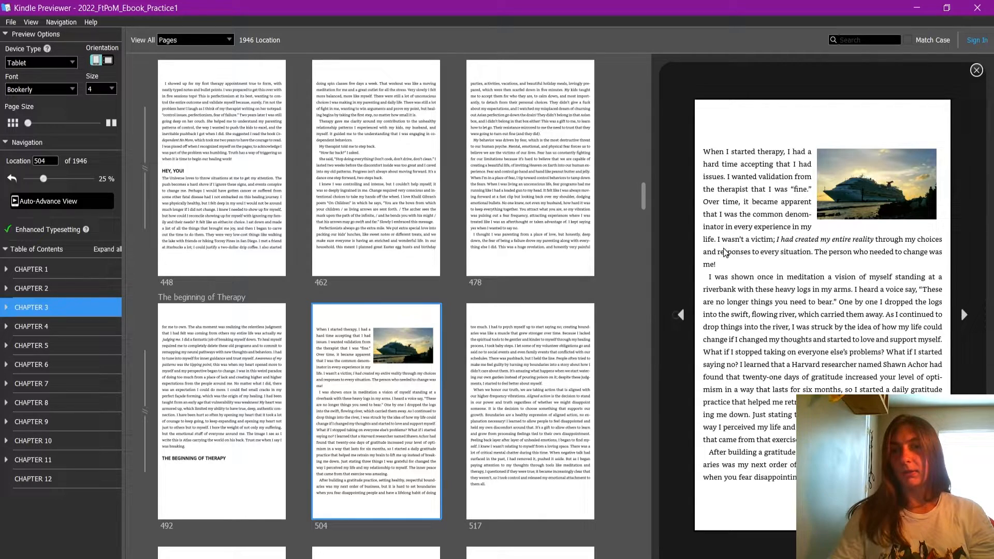
mouse_move(931, 253)
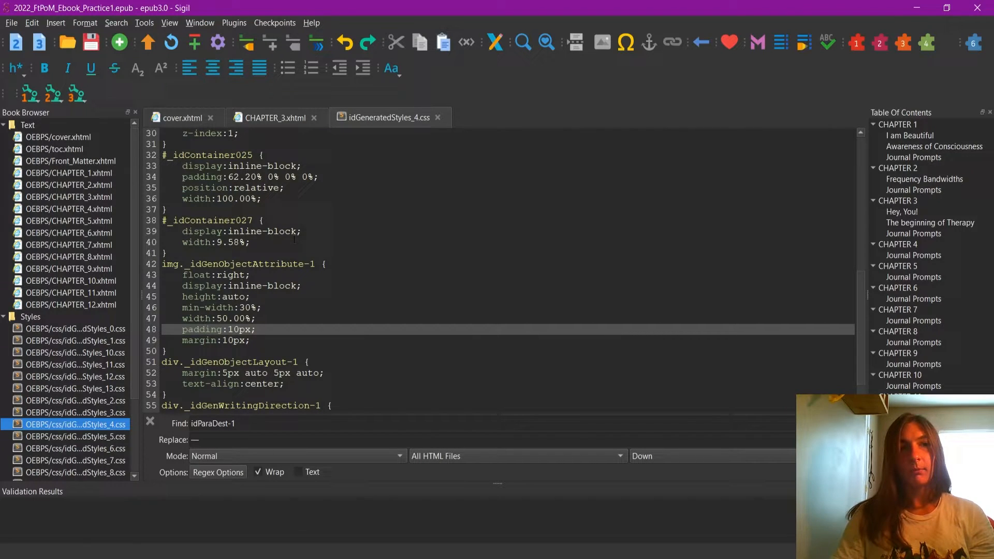
mouse_move(301, 117)
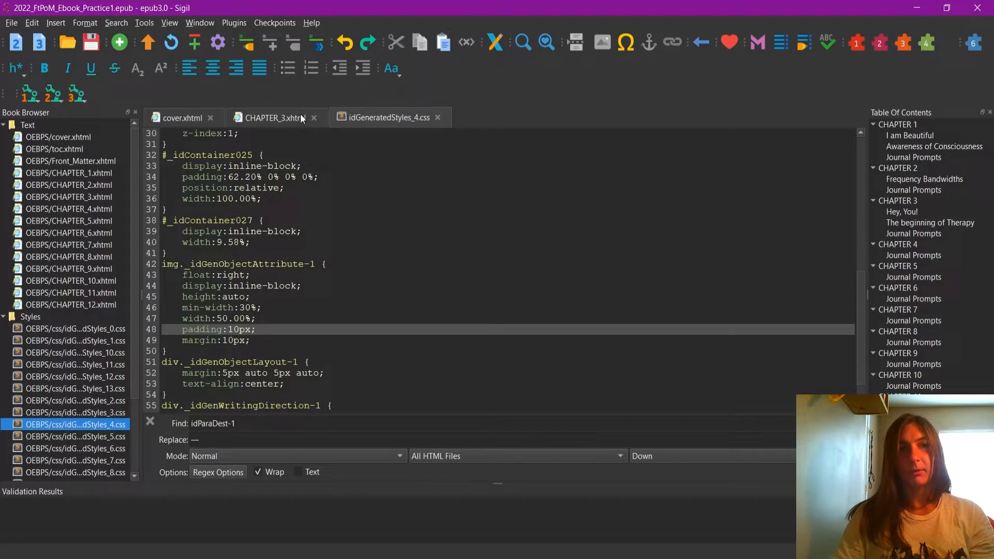
mouse_move(274, 122)
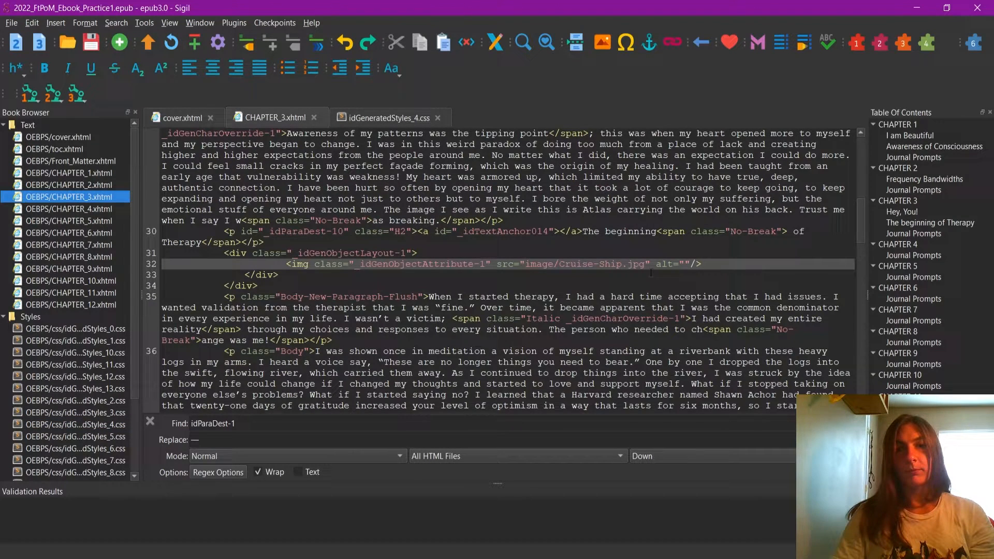
Step: Begin an indented <p class= line below the cruise ship img tag in CHAPTER_3.xhtml
key("Return")
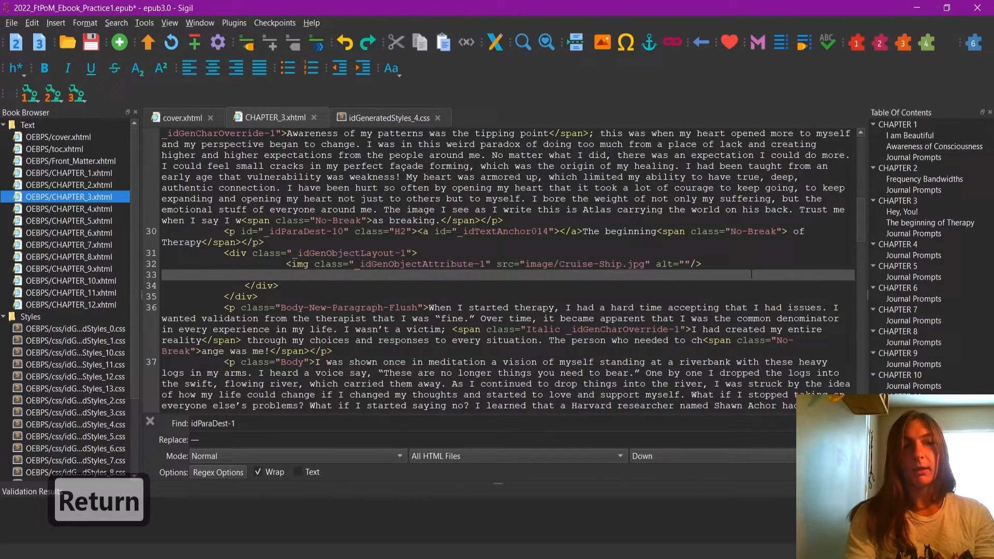
key("Tab")
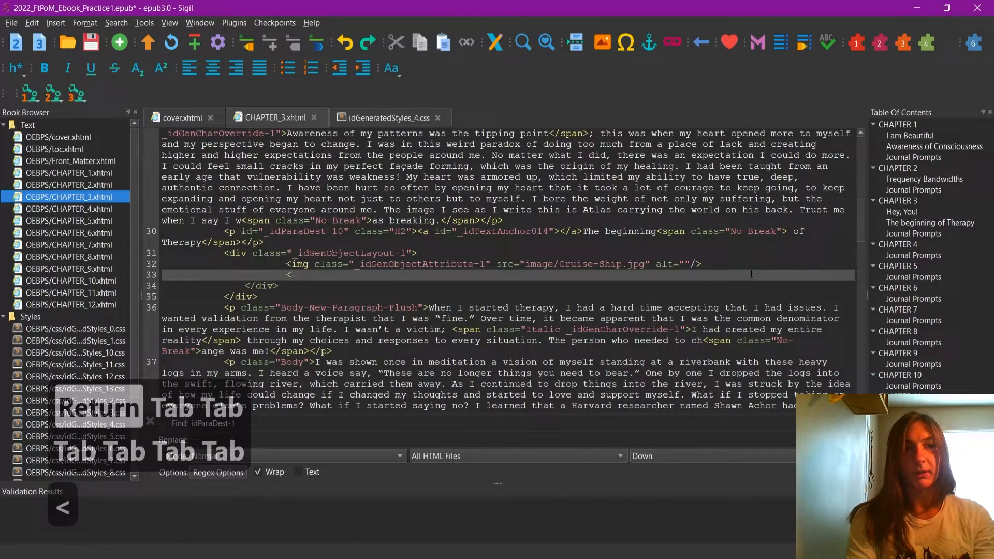
type("p")
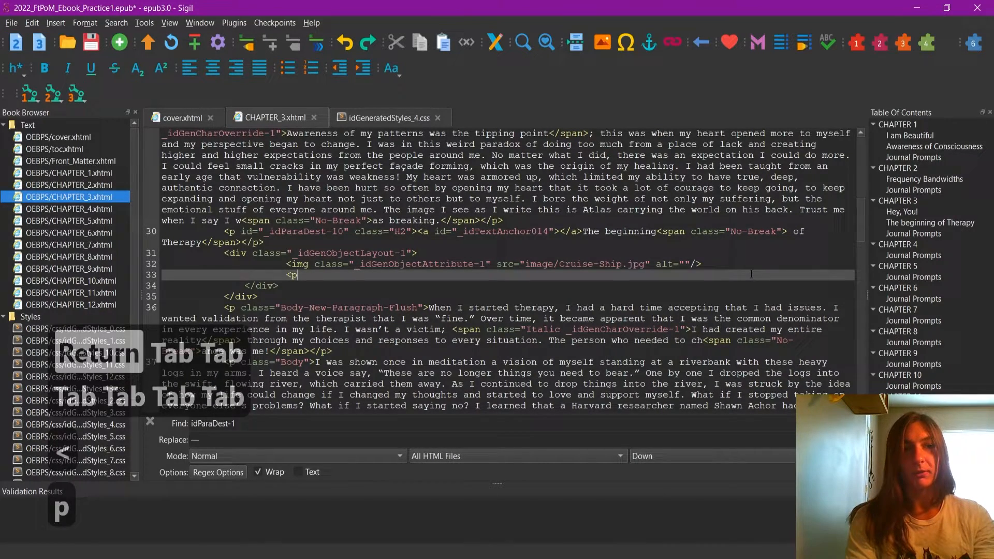
type("class")
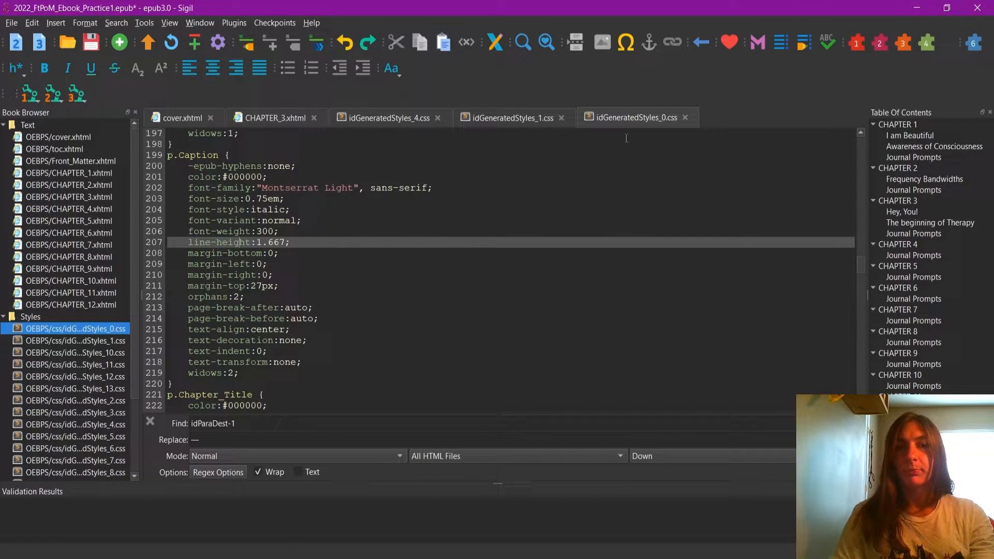
Step: Complete <p class="Caption">The Carnival Vista</p> under the image and save the book
left_click(273, 118)
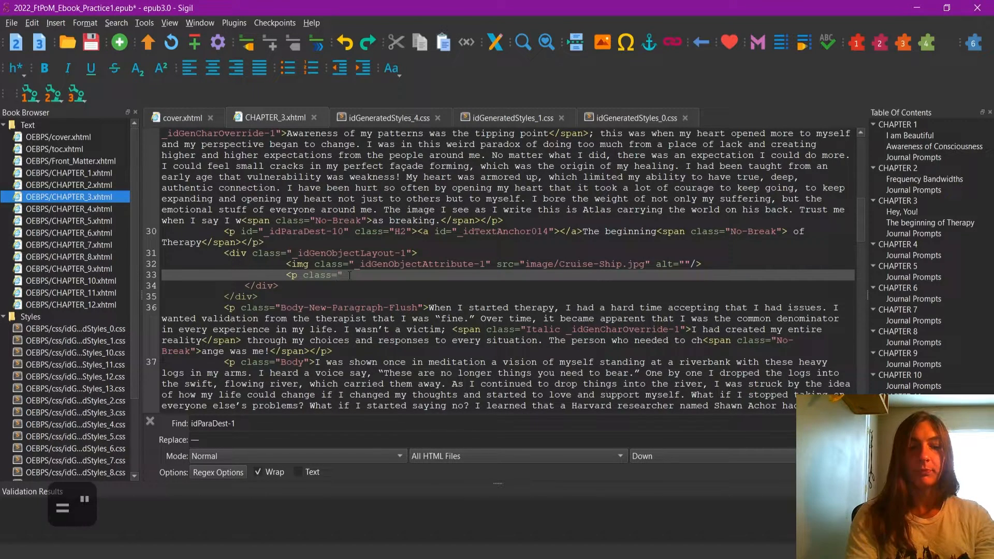
type("Captio")
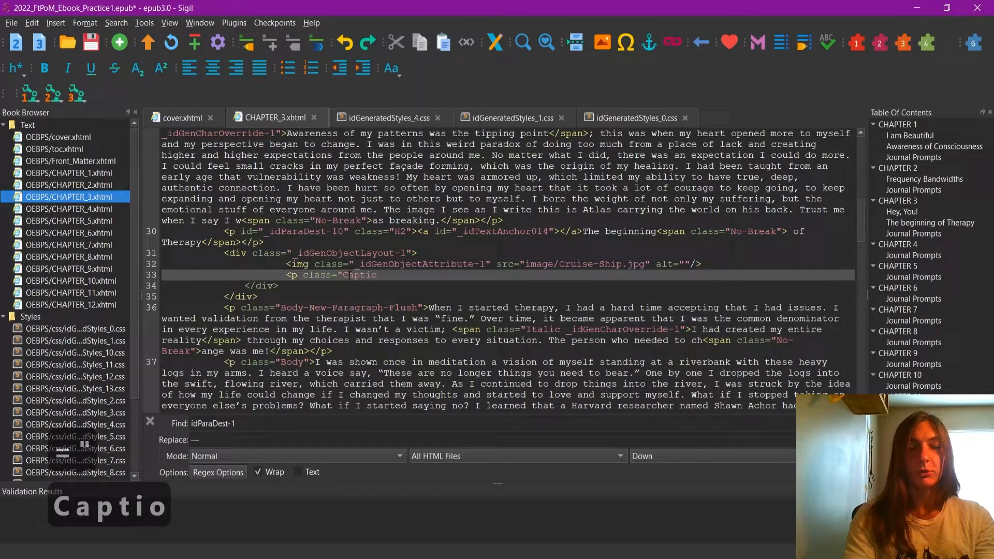
type("n\">")
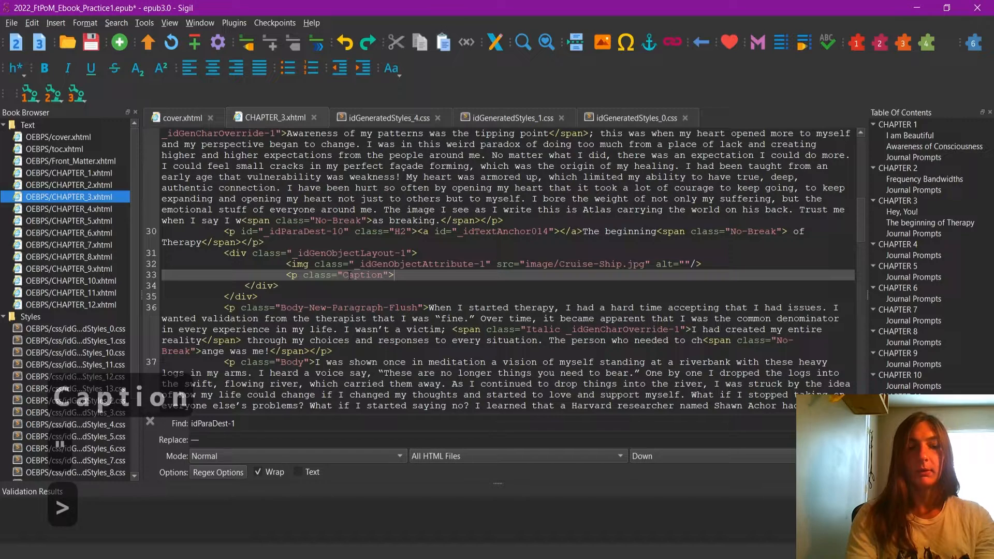
type("Teh")
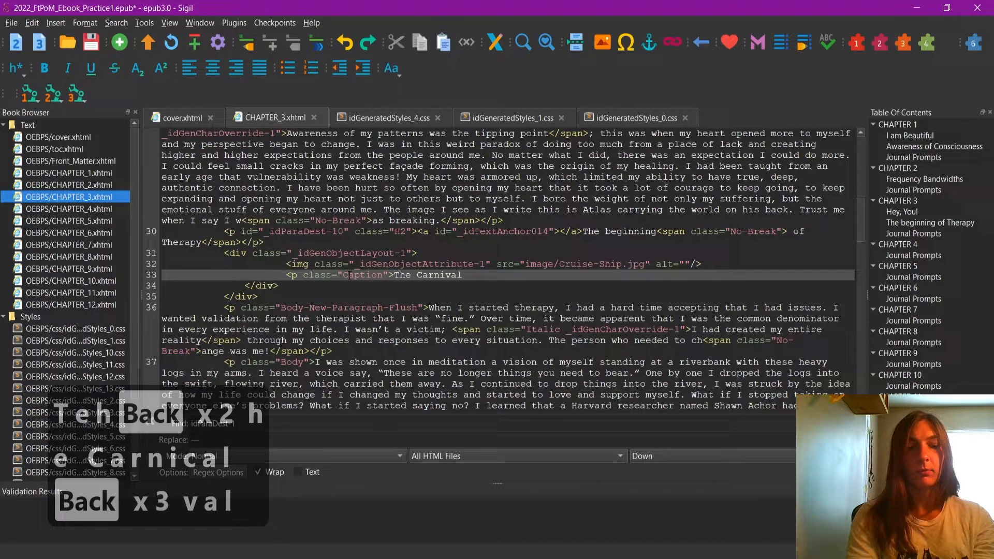
type("Vista<")
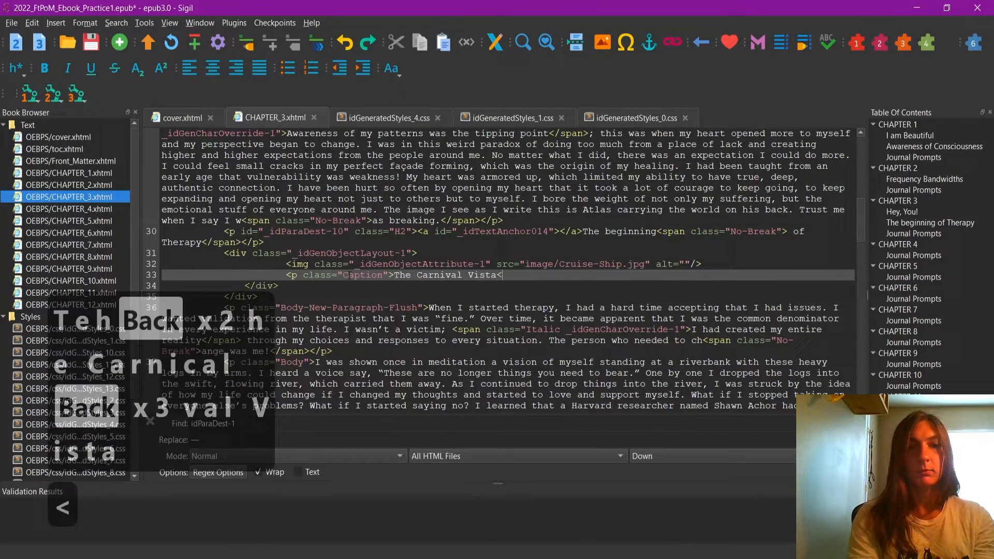
type("/p>")
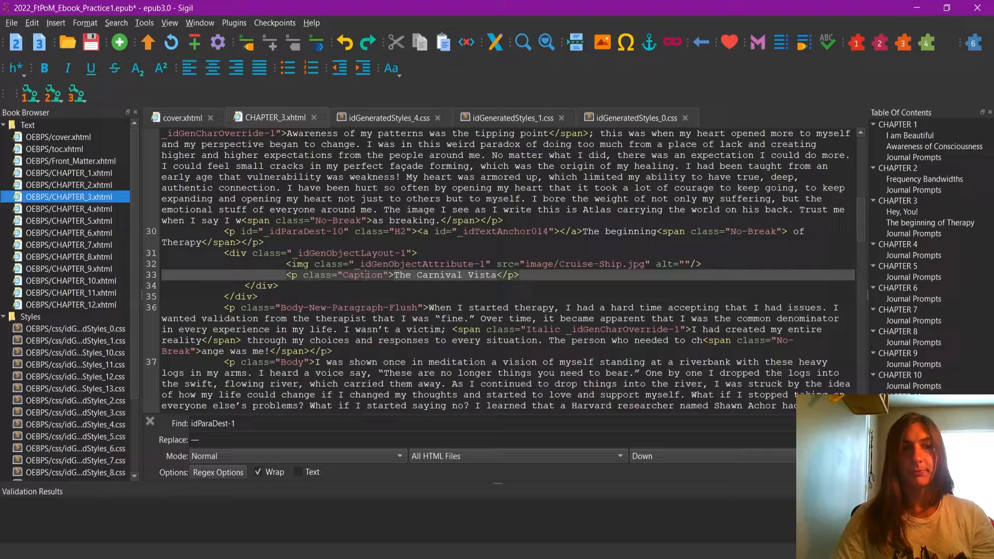
key("ctrl+s")
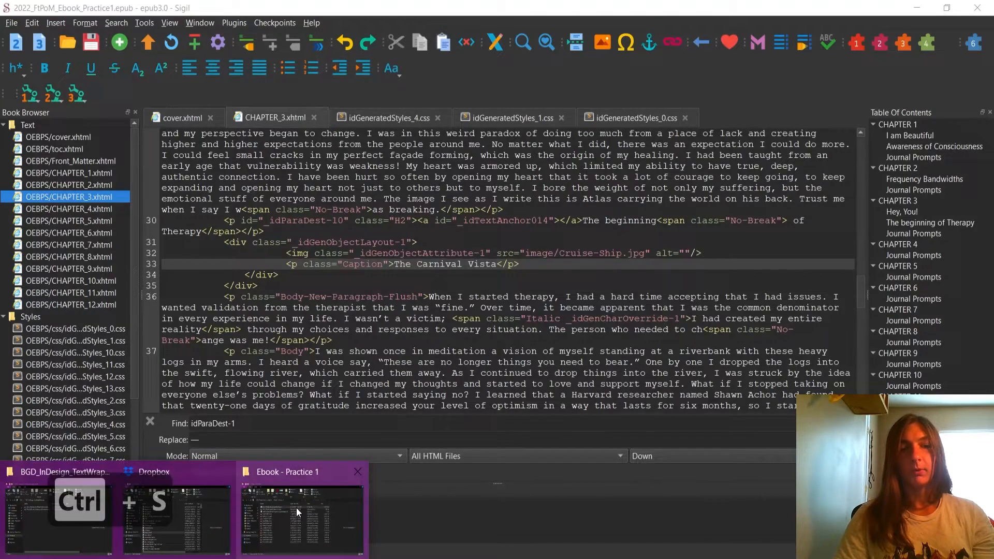
Step: Open the saved .epub from the Ebook - Practice 1 folder in Kindle Previewer
right_click(421, 218)
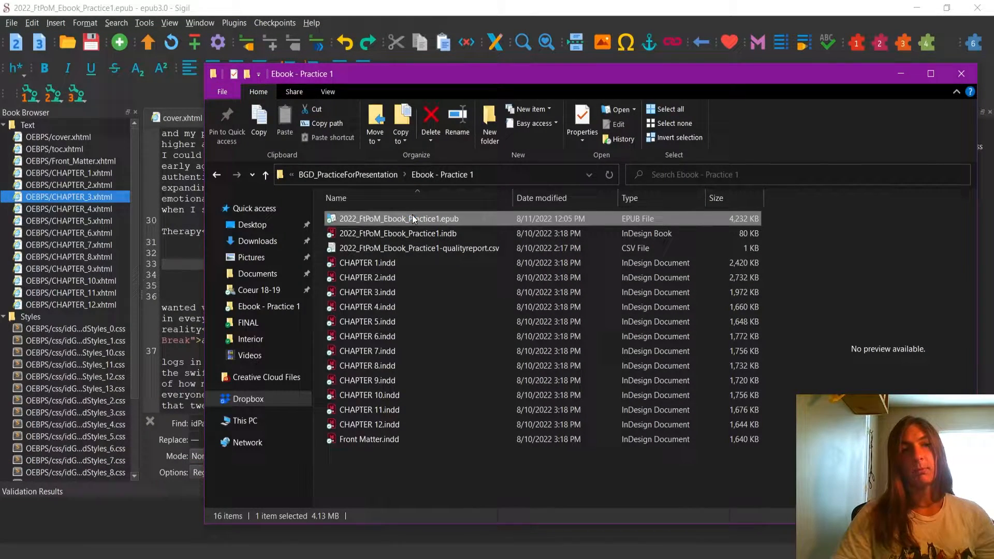
double_click(399, 218)
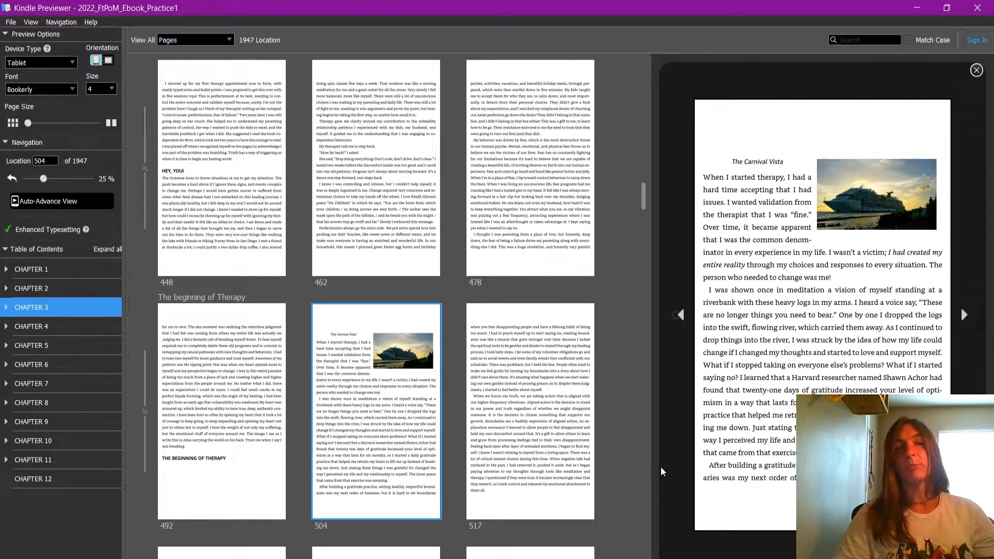
mouse_move(876, 240)
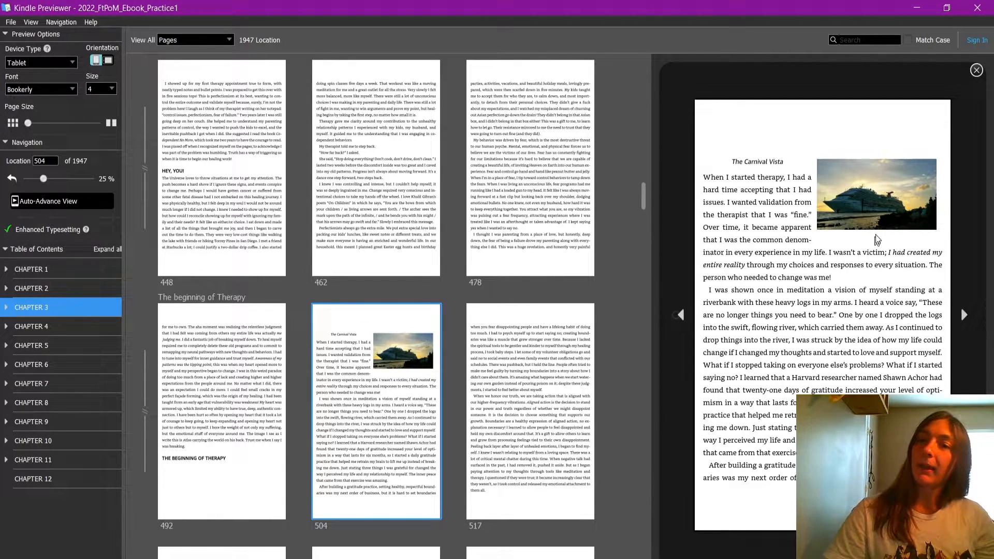
mouse_move(906, 166)
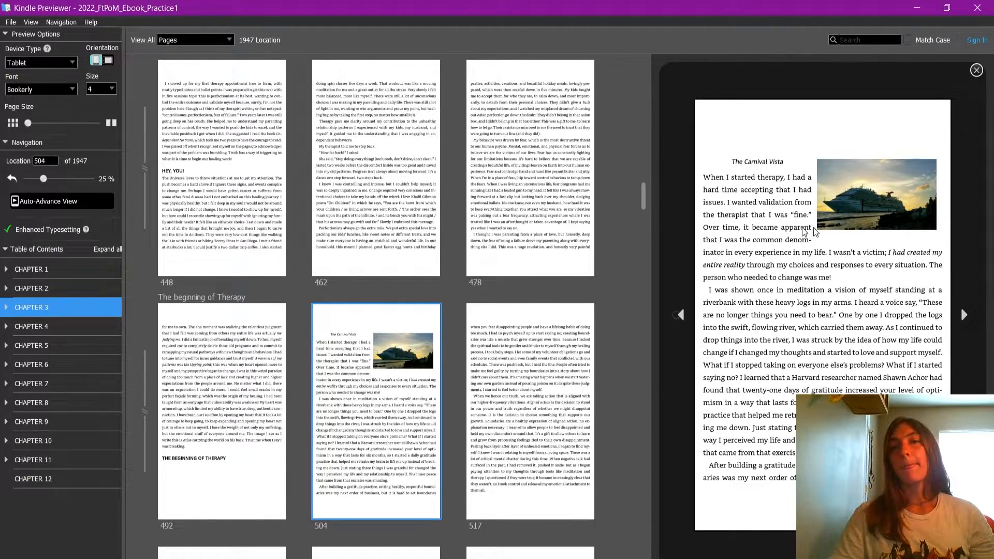
mouse_move(724, 160)
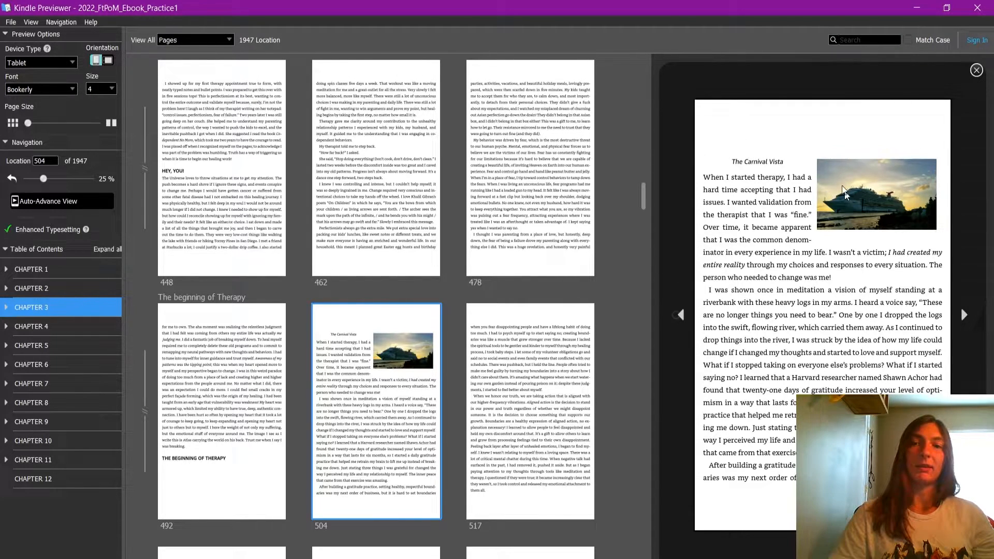
mouse_move(639, 438)
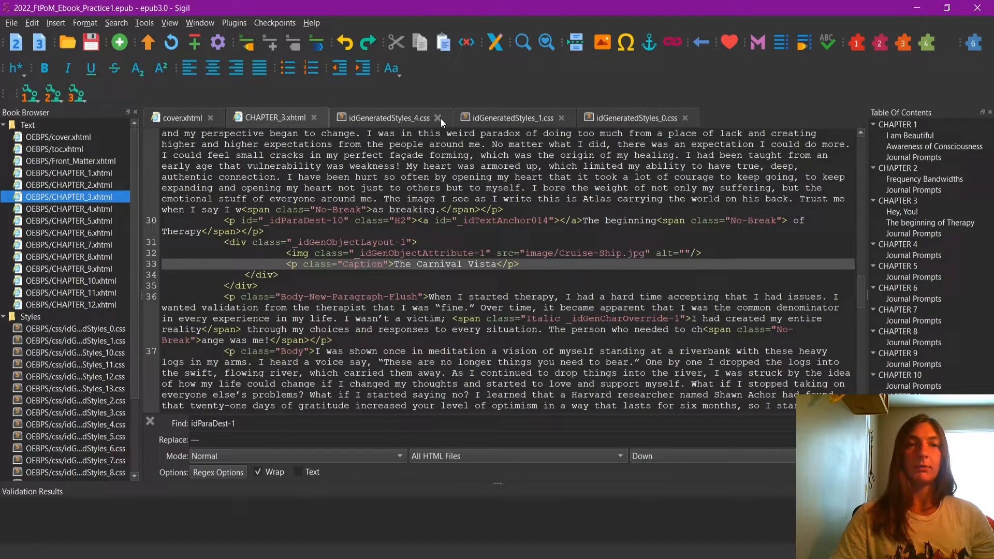
Step: Close extra CSS tabs, move the img._idGenObjectAttribute-1 rules into div._idGenObjectLayout-1, and save
left_click(438, 118)
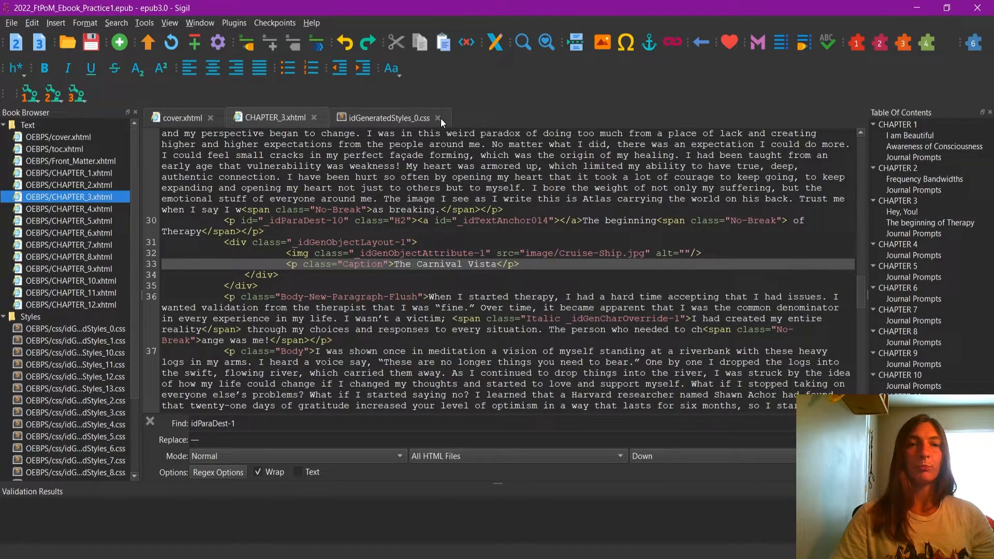
left_click(438, 118)
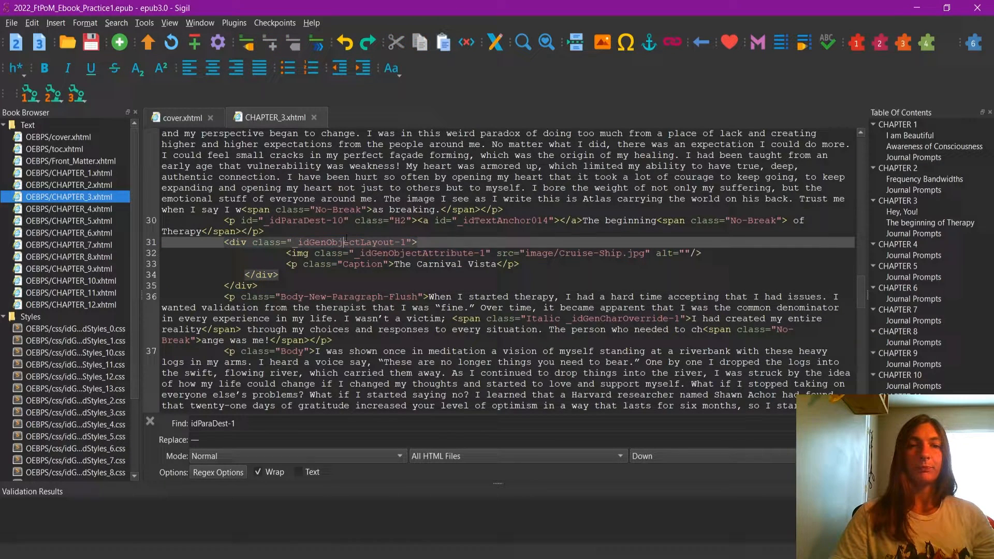
right_click(341, 244)
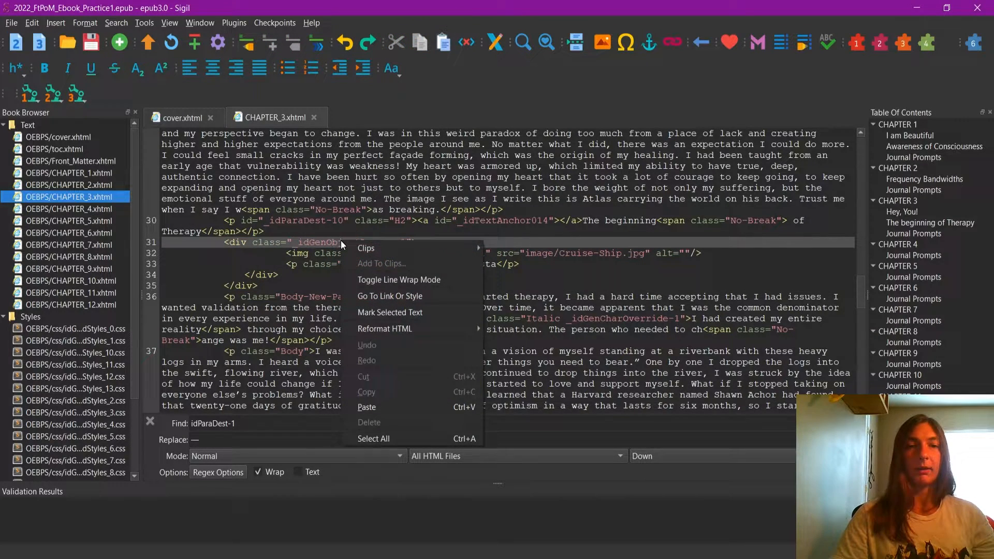
left_click(390, 296)
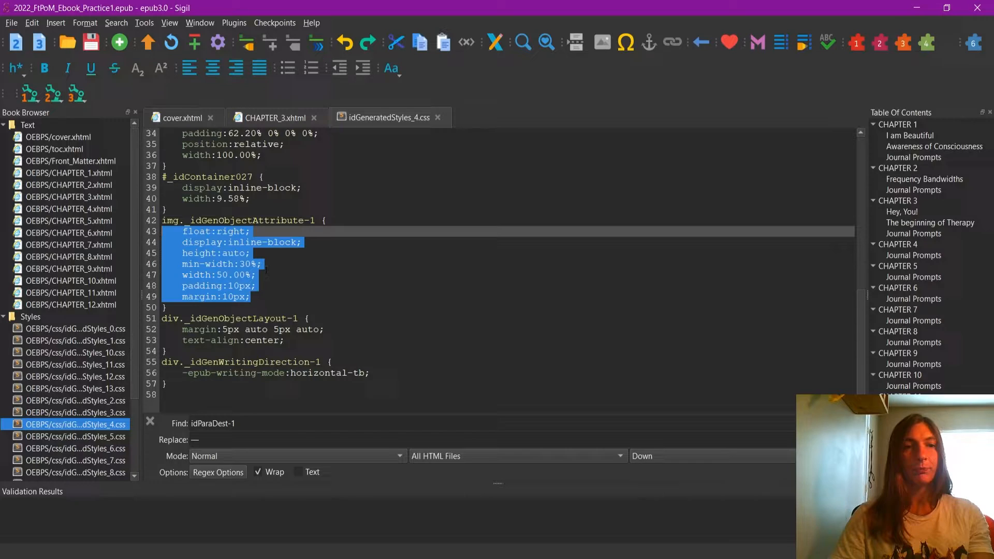
key("ctrl+x")
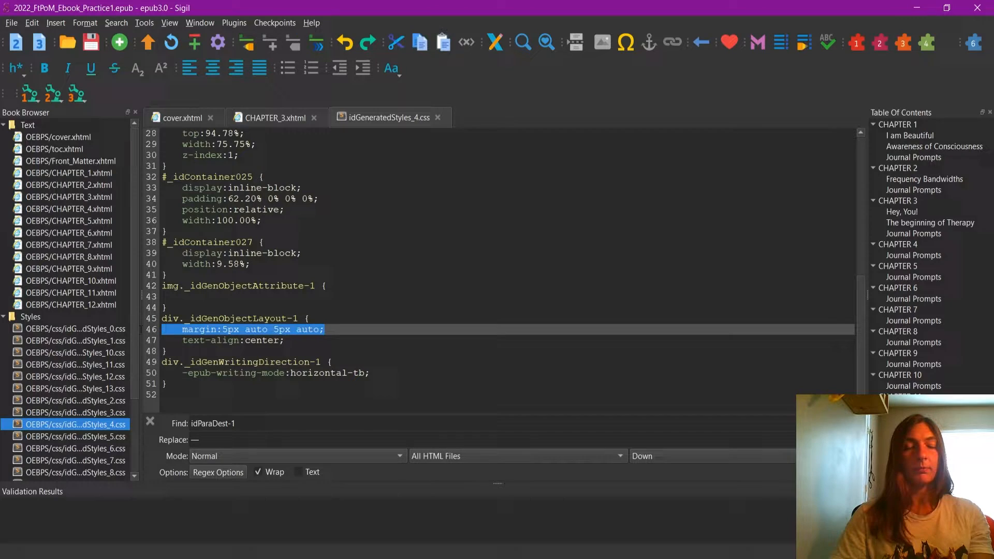
key("ctrl+v")
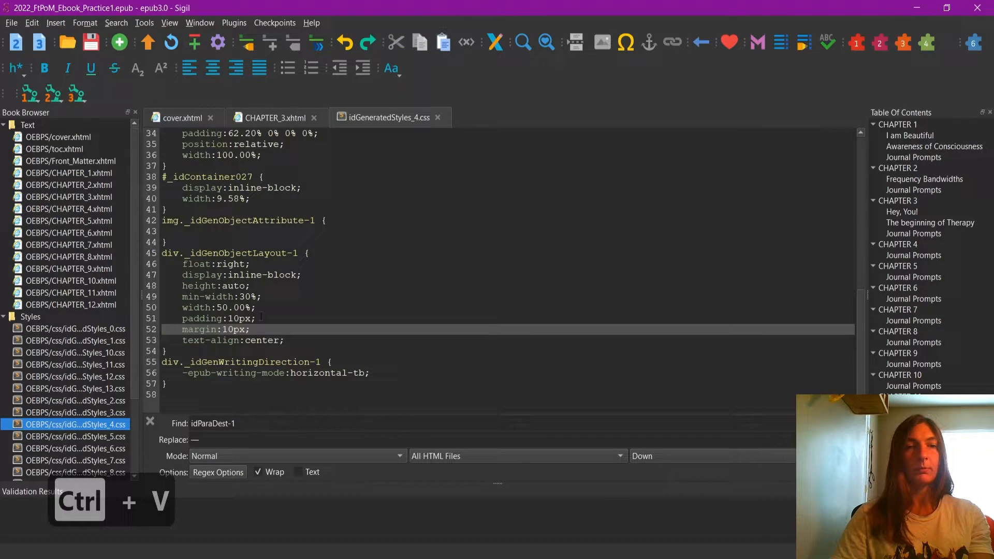
key("ctrl+s")
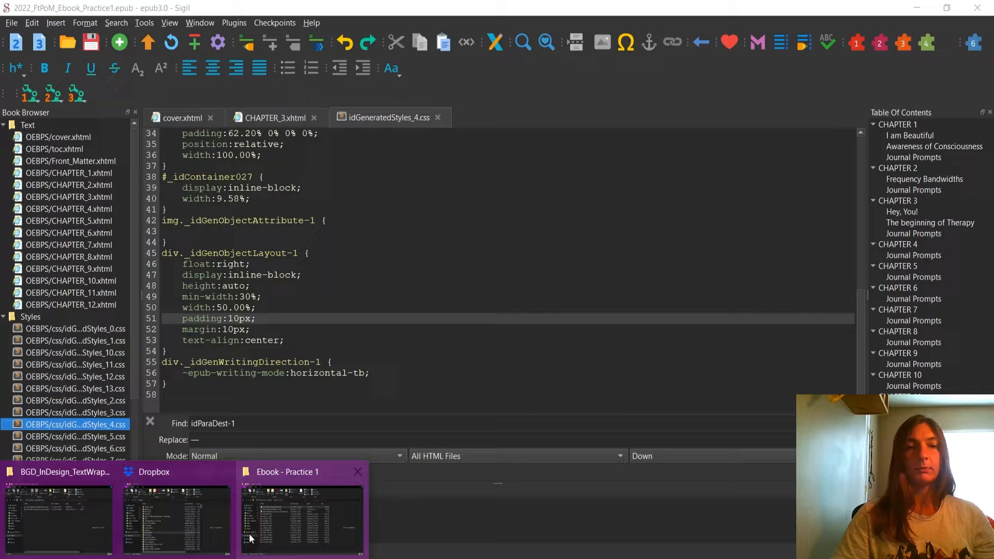
Step: Reload the updated .epub from the Ebook - Practice 1 folder in Kindle Previewer
left_click(302, 514)
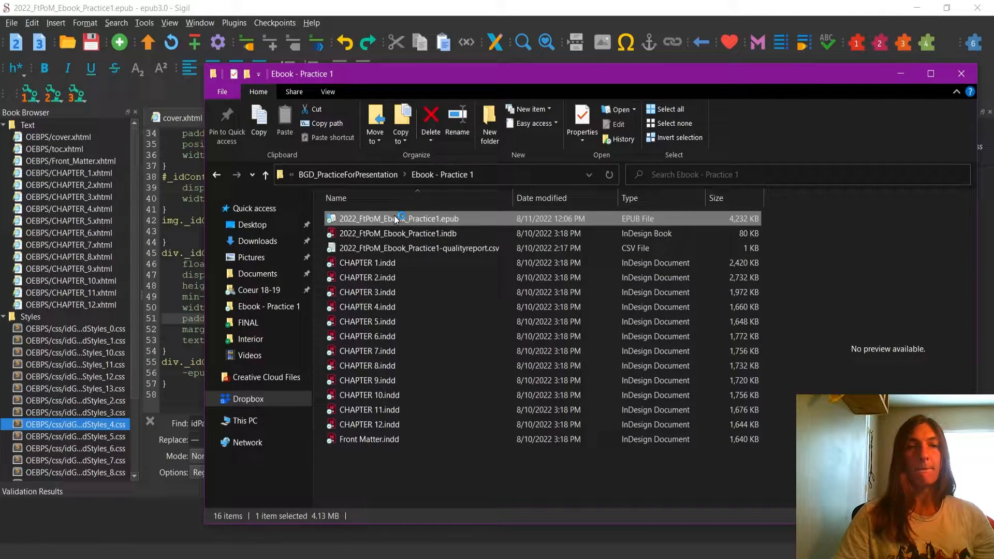
double_click(397, 218)
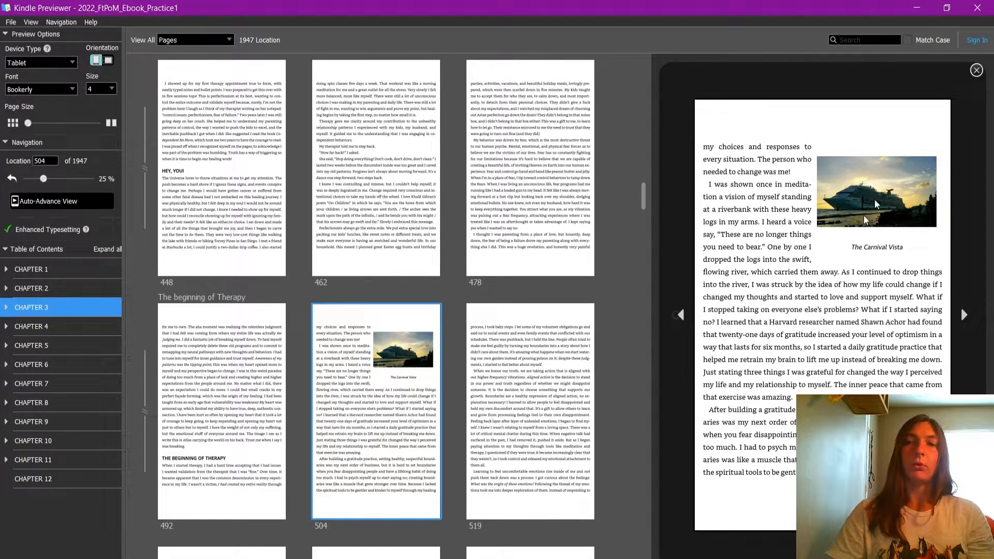
mouse_move(808, 265)
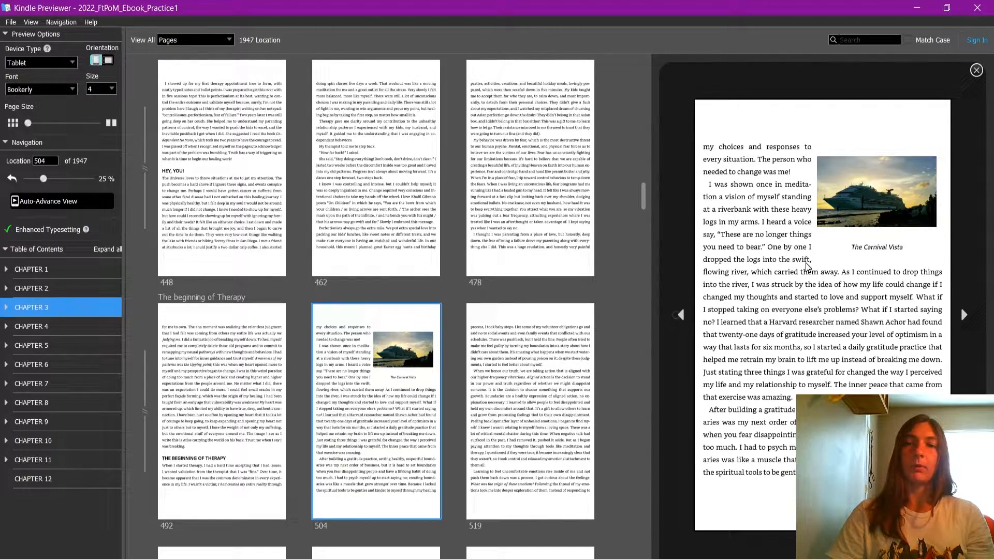
mouse_move(819, 267)
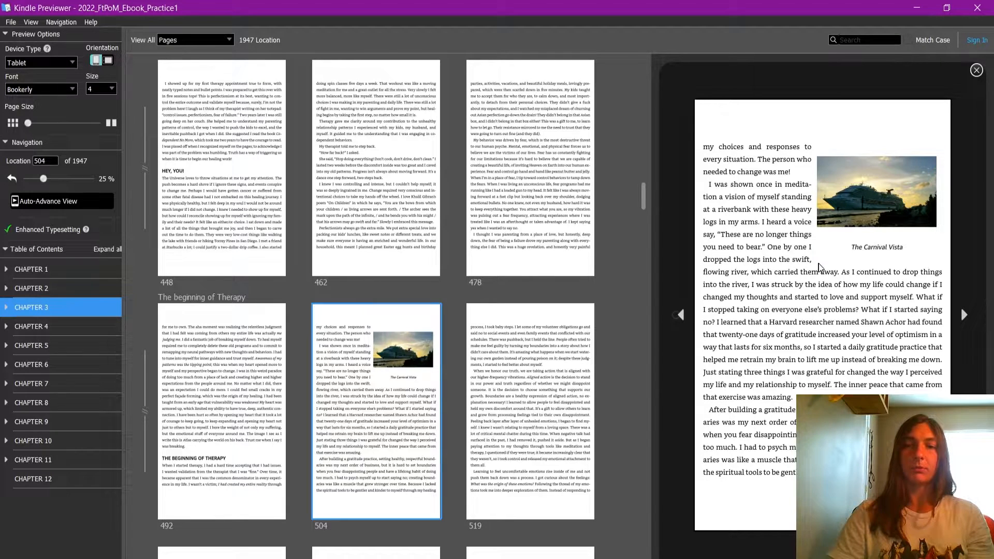
mouse_move(856, 176)
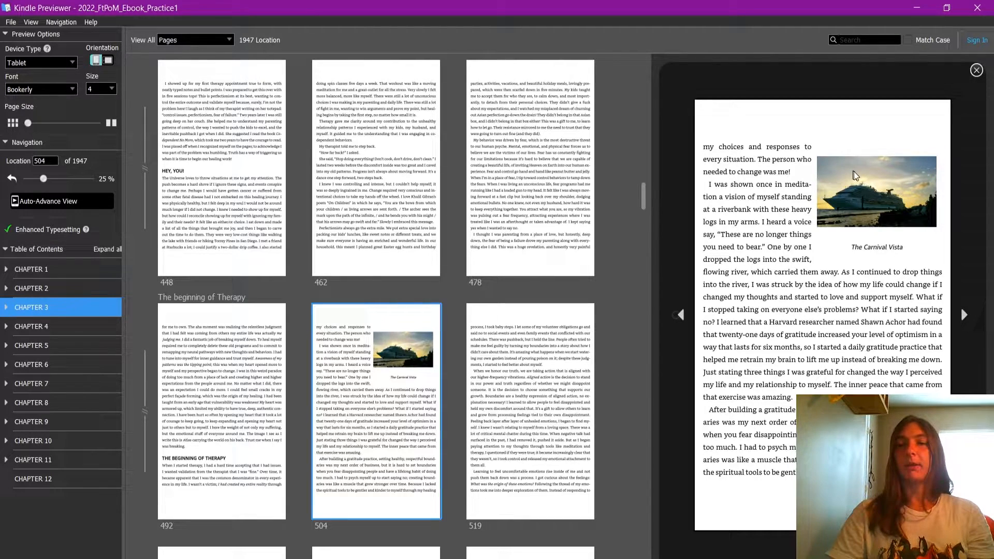
mouse_move(854, 164)
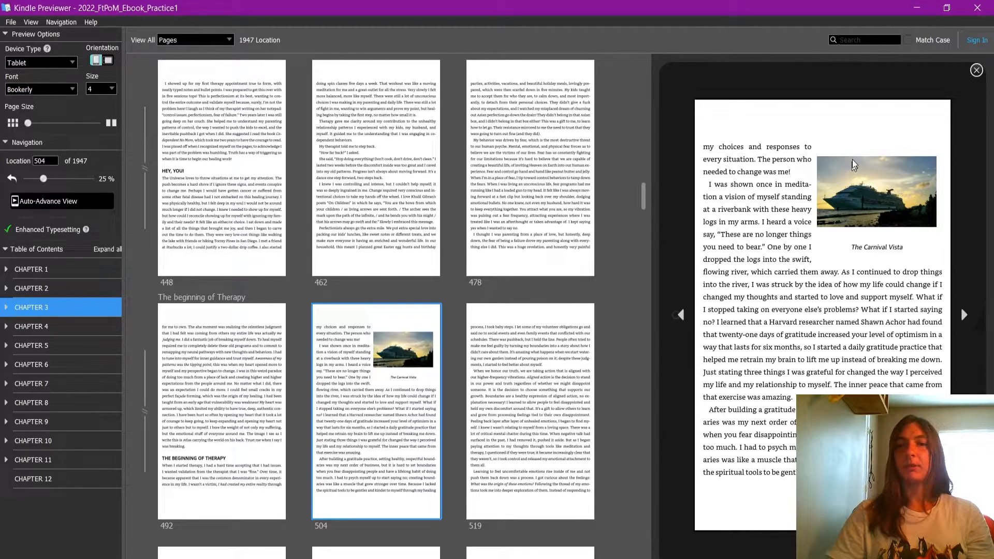
mouse_move(847, 228)
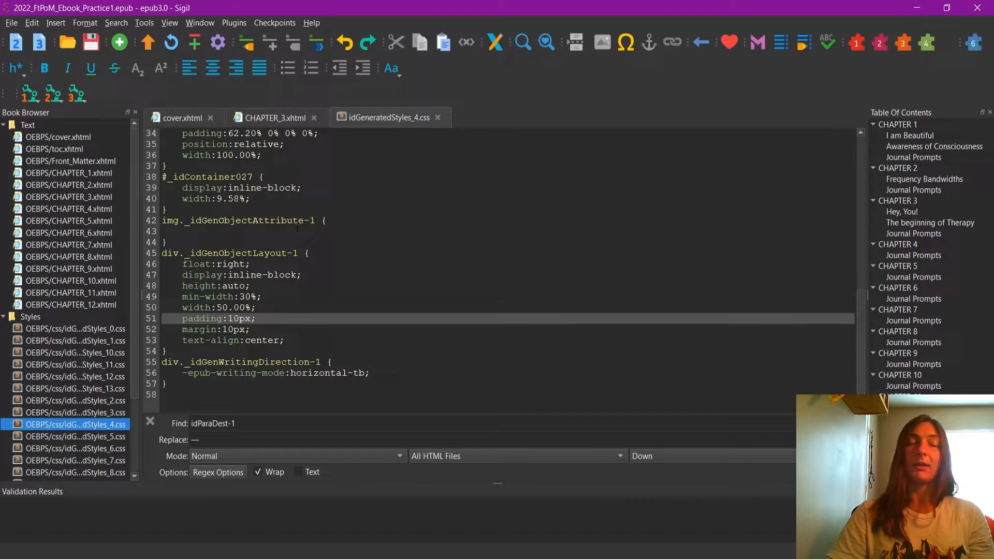
mouse_move(275, 118)
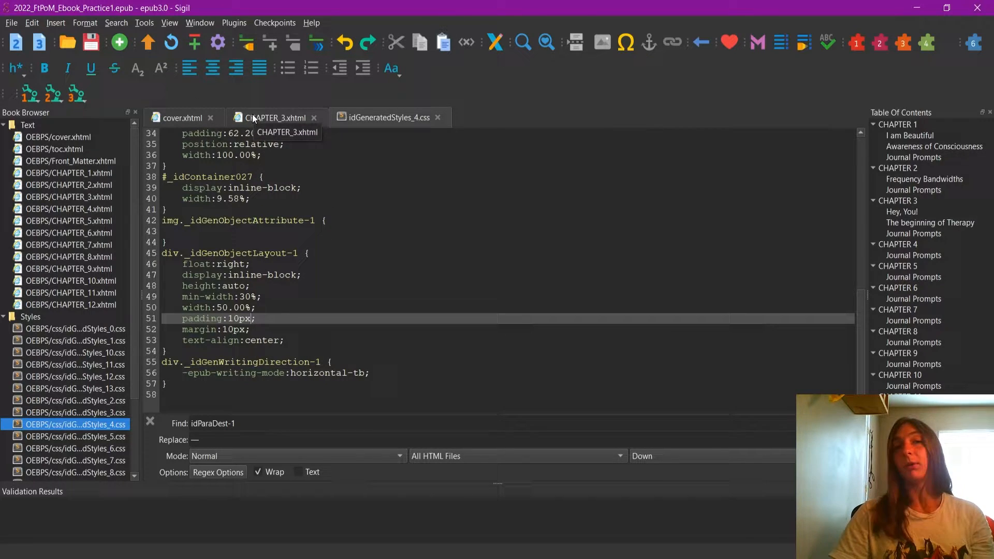